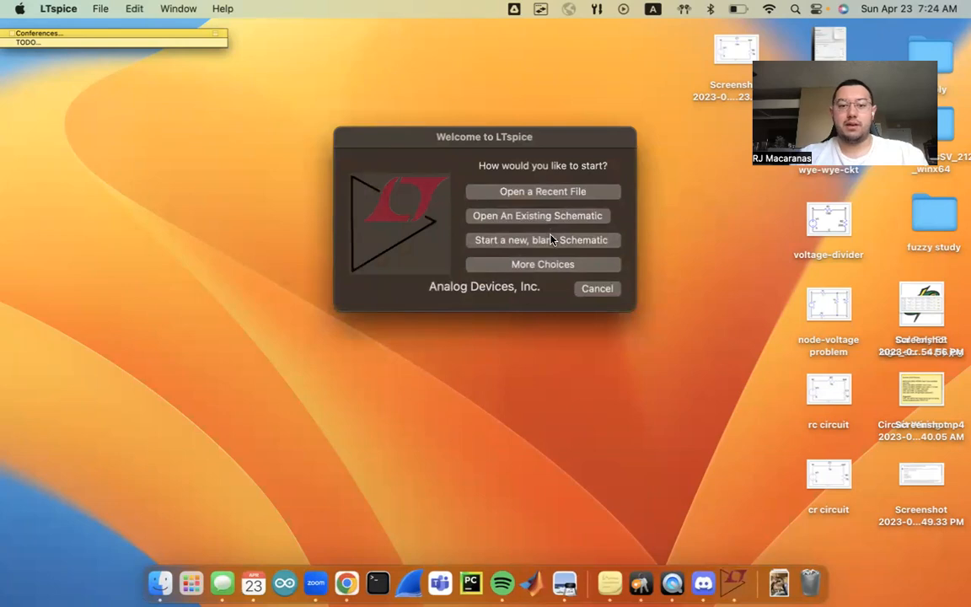
Step: Start a blank schematic and place a 'voltage' source V1 found by searching 'vol'
left_click(542, 240)
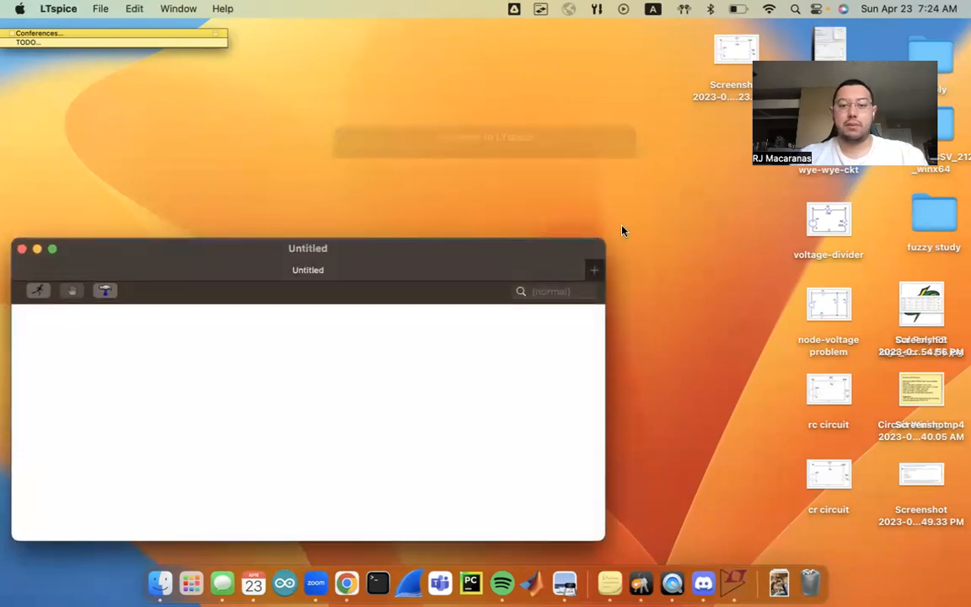
left_click_drag(308, 248, 308, 53)
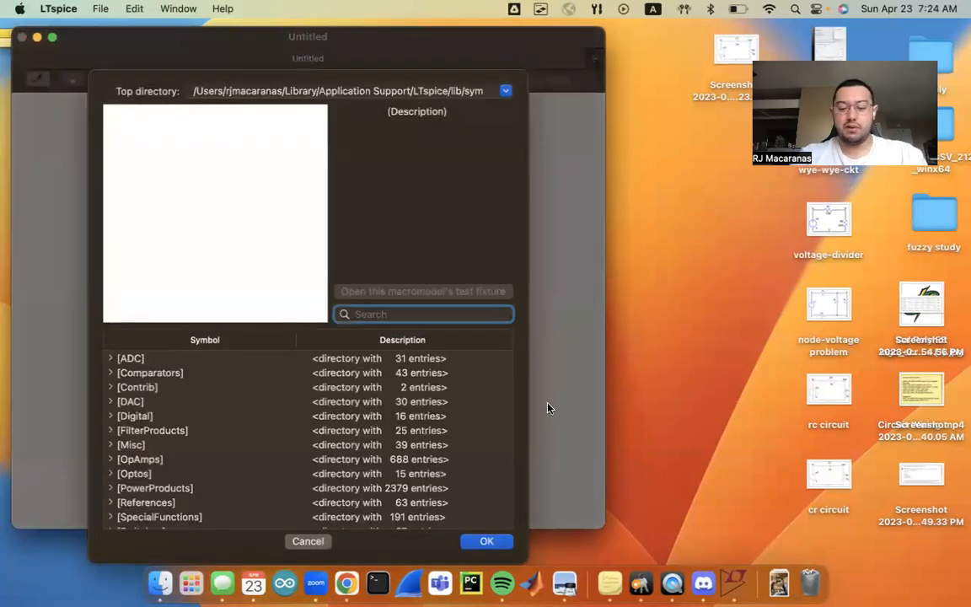
type("vol")
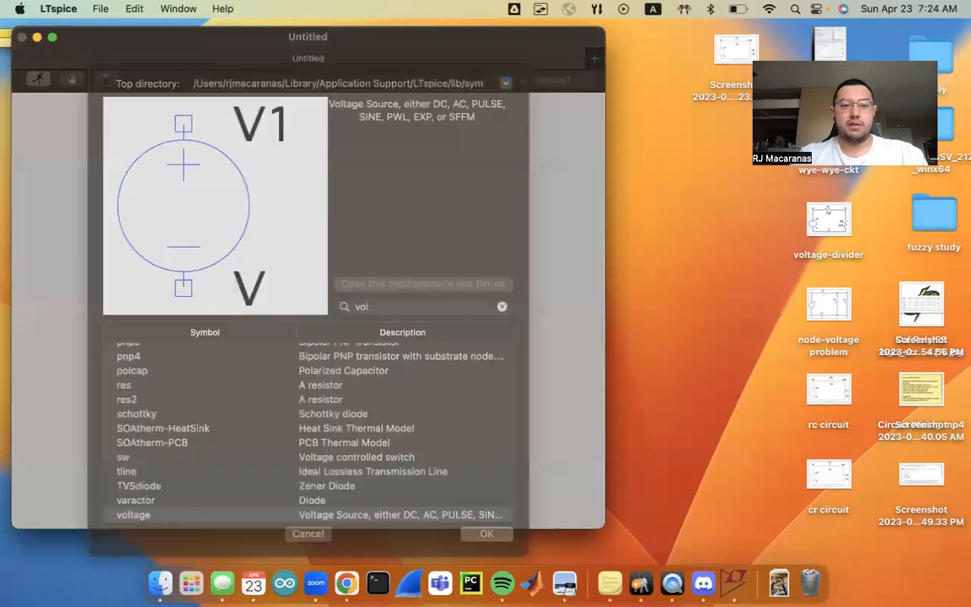
left_click(487, 534)
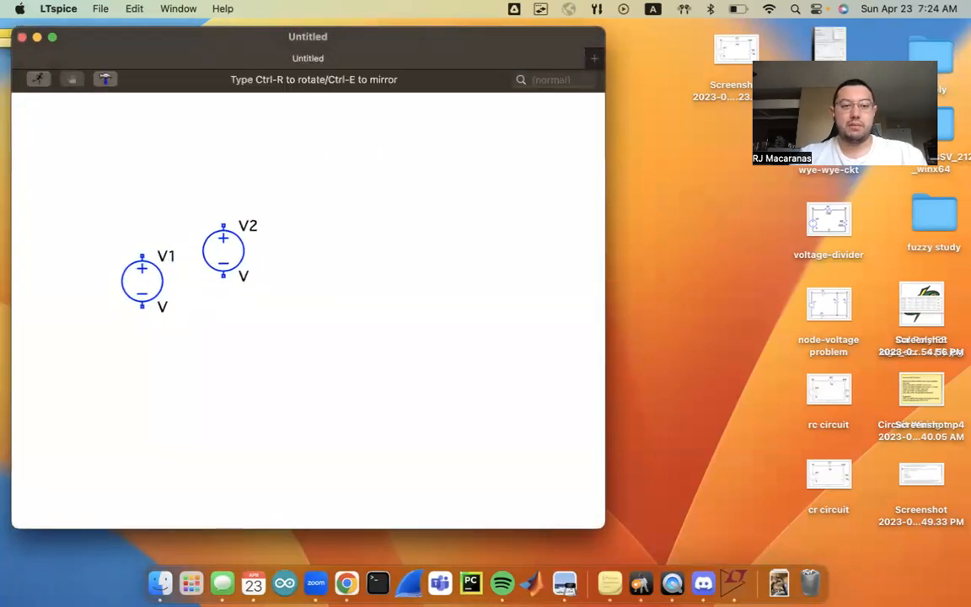
Step: Drop the extra voltage source, then place resistor R1 and capacitor C1
right_click(369, 227)
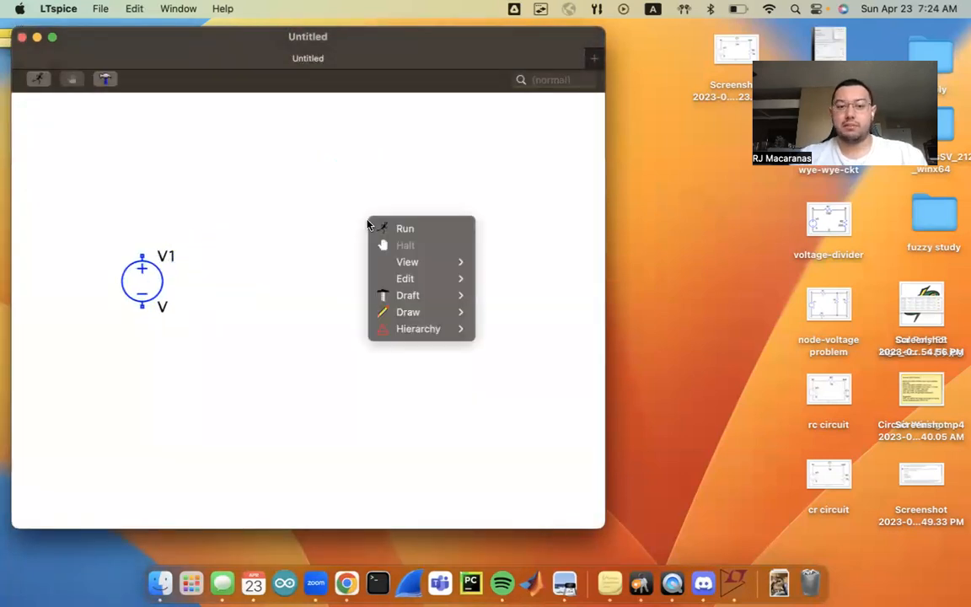
mouse_move(408, 295)
type("res")
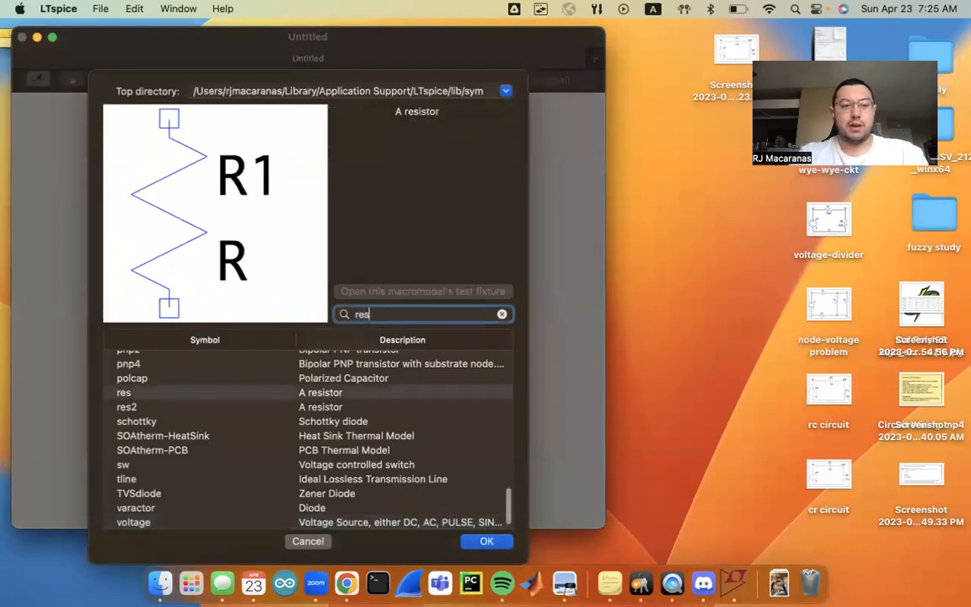
left_click(487, 541)
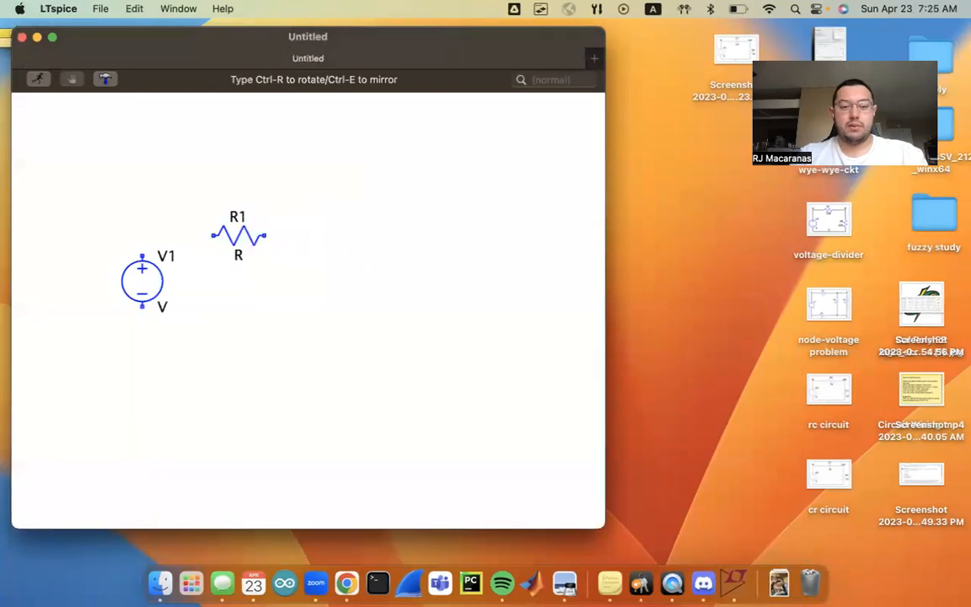
left_click_drag(239, 236, 259, 215)
type("c")
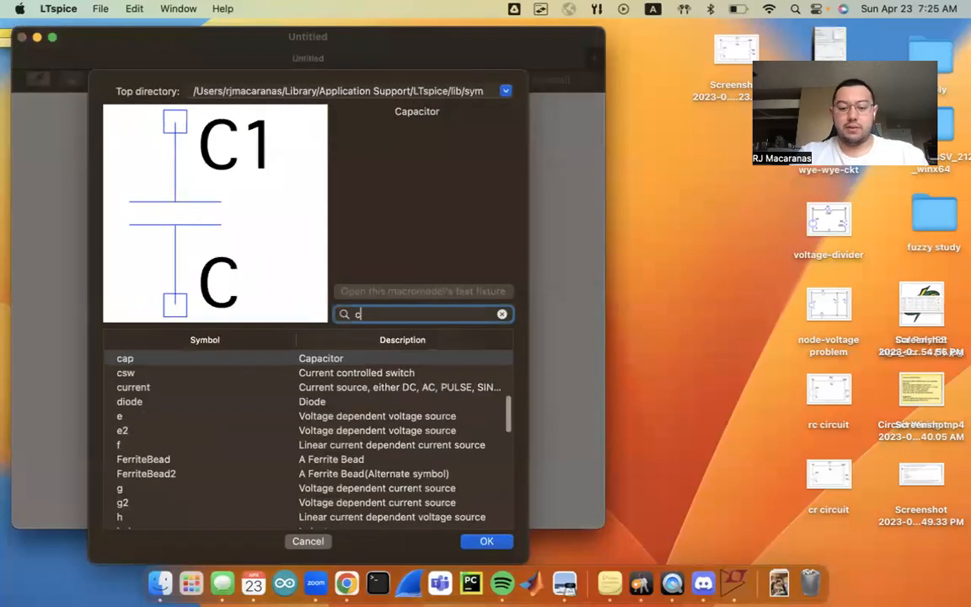
left_click(486, 541)
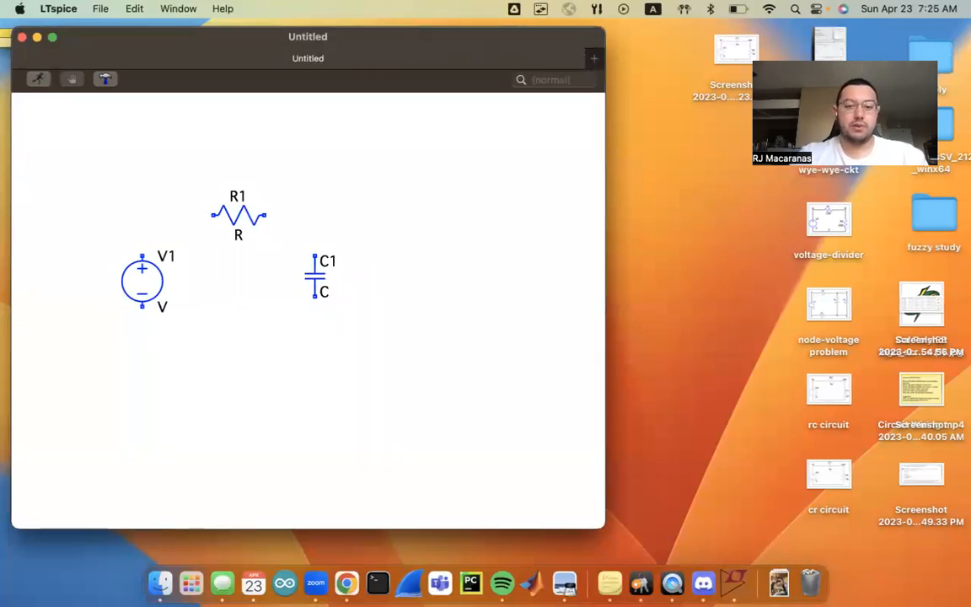
Step: Switch to the Wires tool to join V1, R1 and C1
right_click(485, 392)
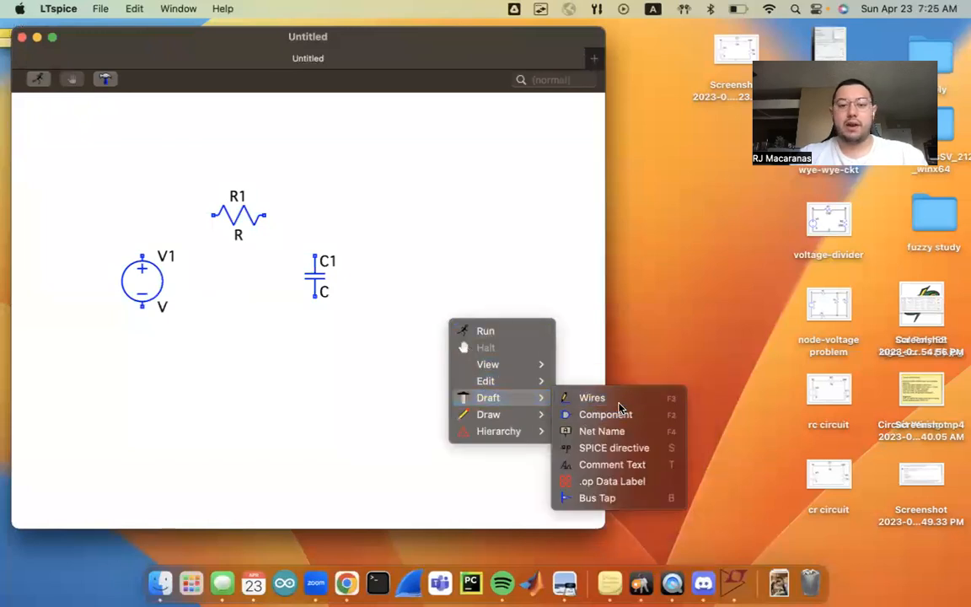
left_click(591, 397)
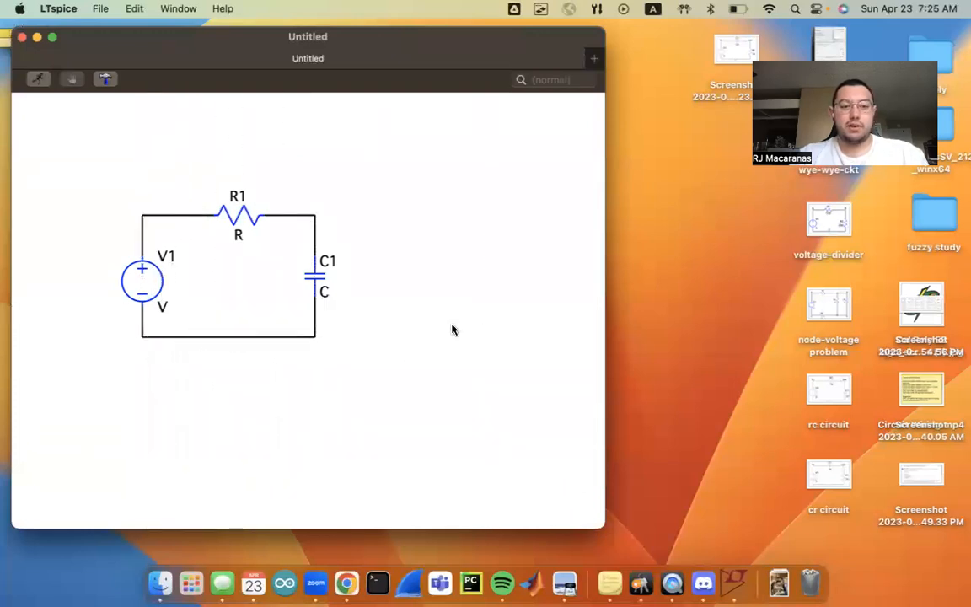
mouse_move(160, 305)
type("5")
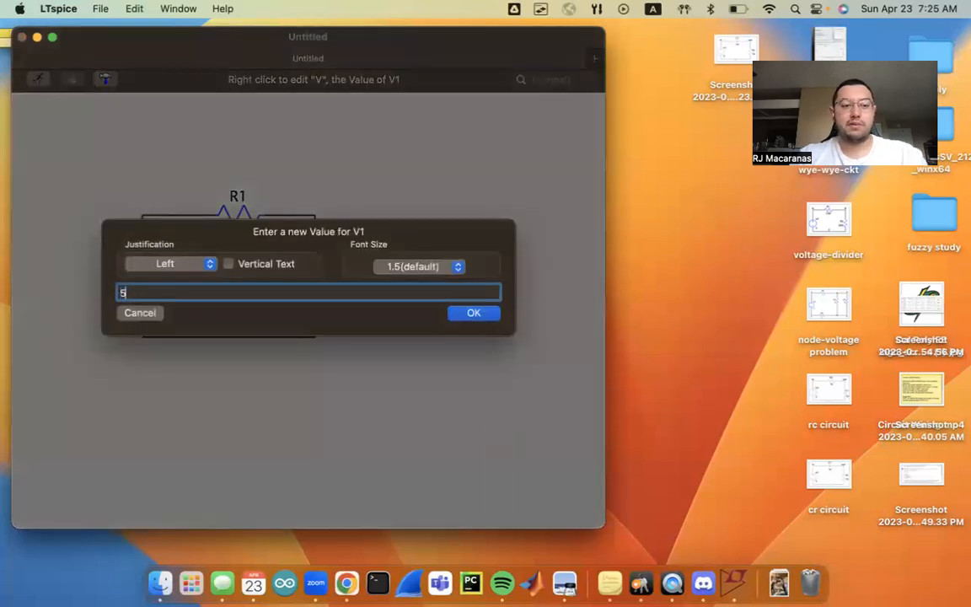
Step: Set V1 to 5, R1 to 10k and C1 to 10u
left_click(474, 313)
type("10")
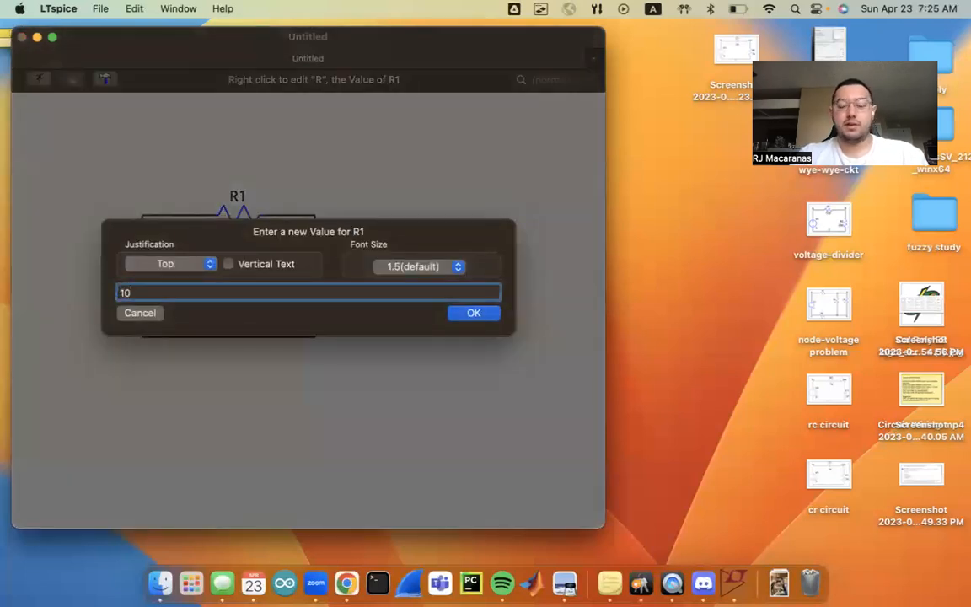
type("k")
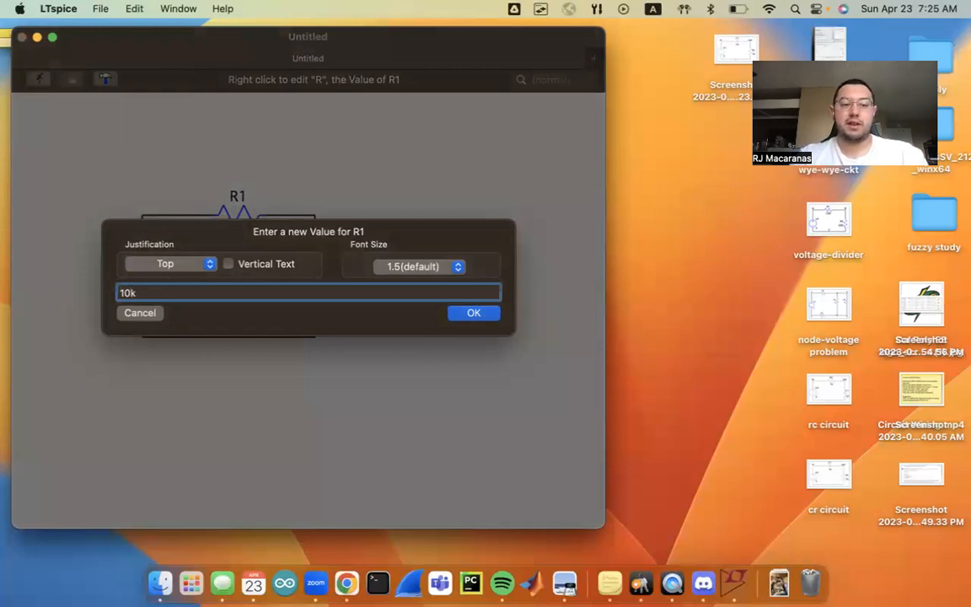
left_click(474, 313)
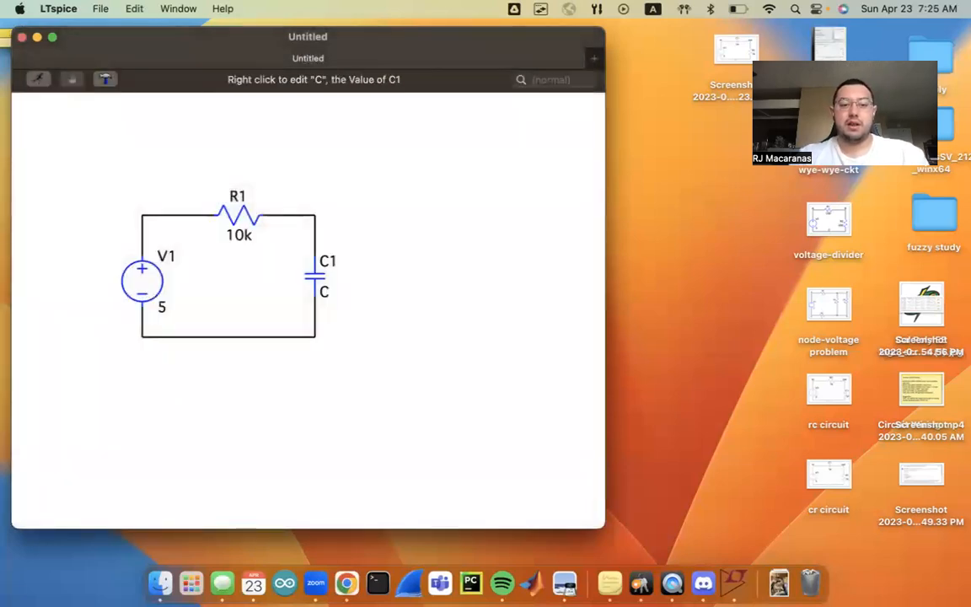
right_click(325, 291)
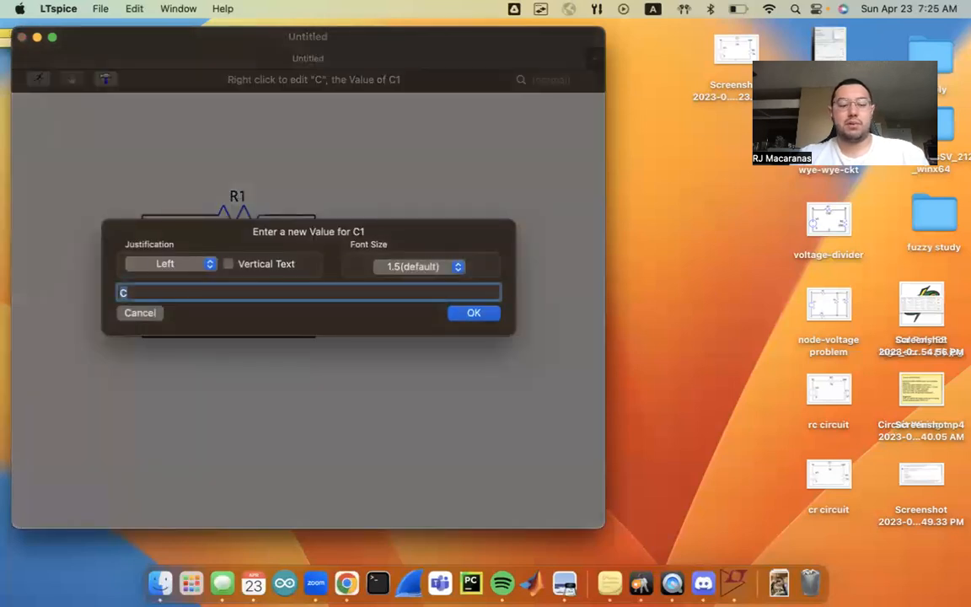
type("10u")
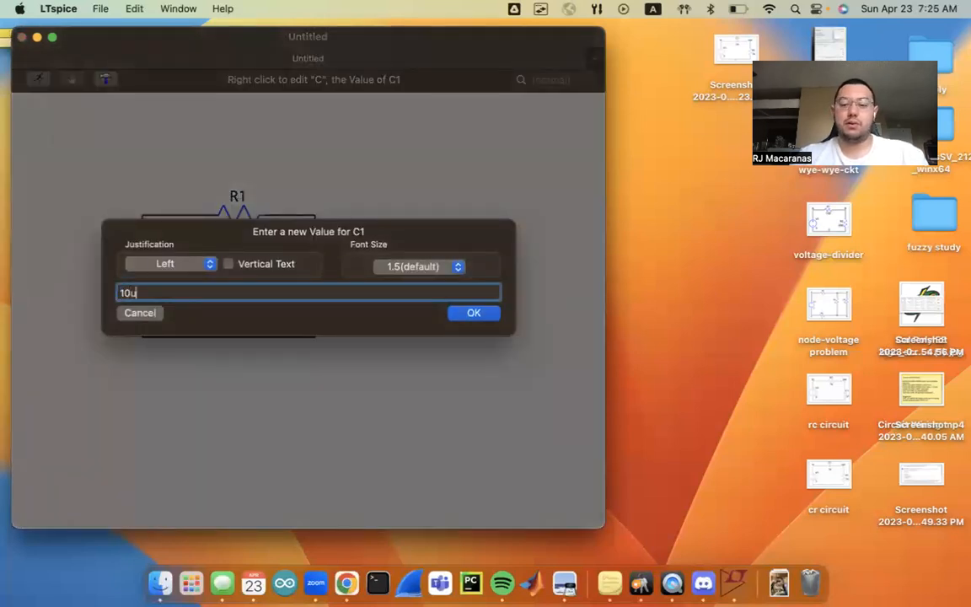
left_click(474, 313)
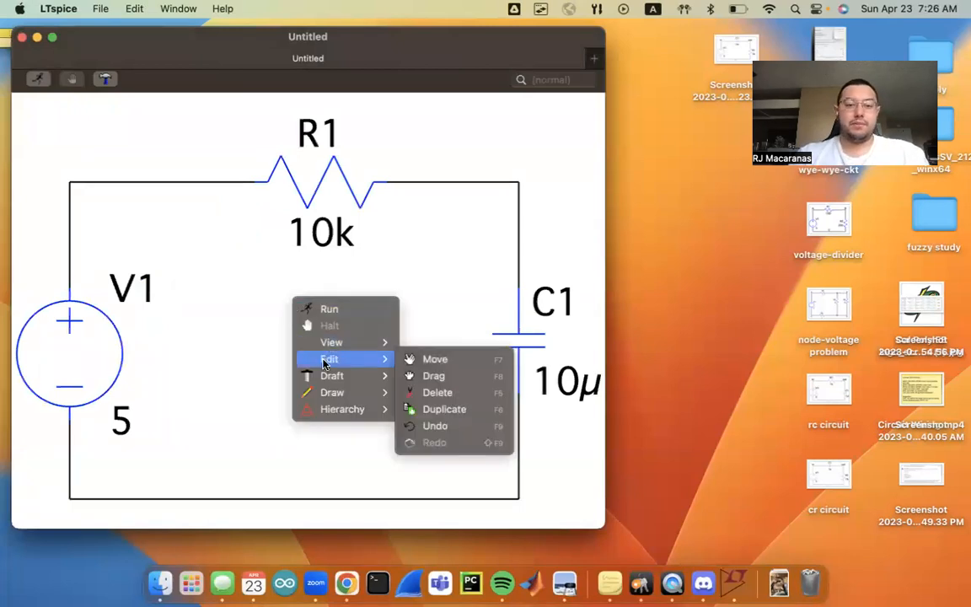
mouse_move(331, 376)
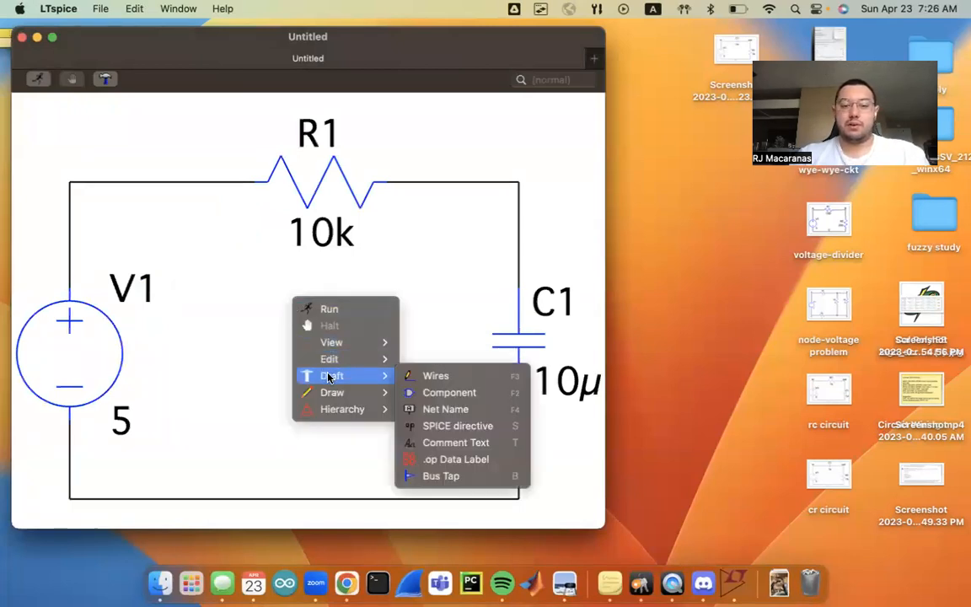
mouse_move(446, 409)
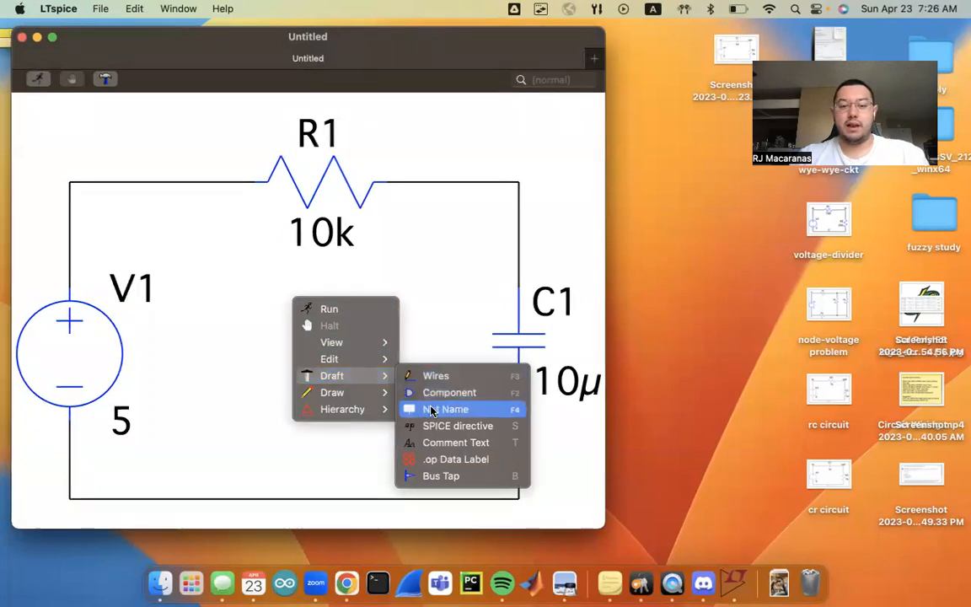
Step: Place a GND net name on the bottom wire
left_click(454, 409)
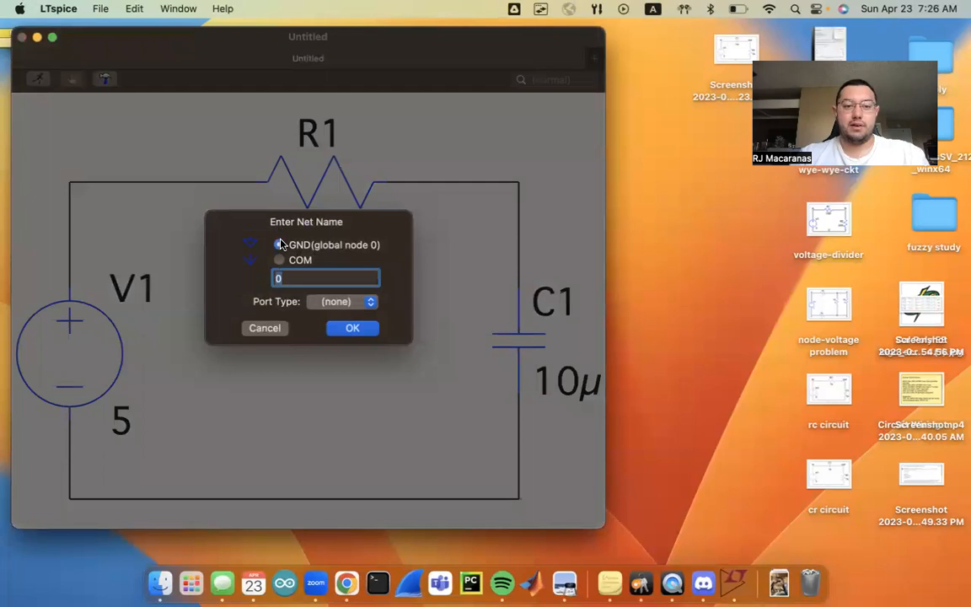
left_click(352, 328)
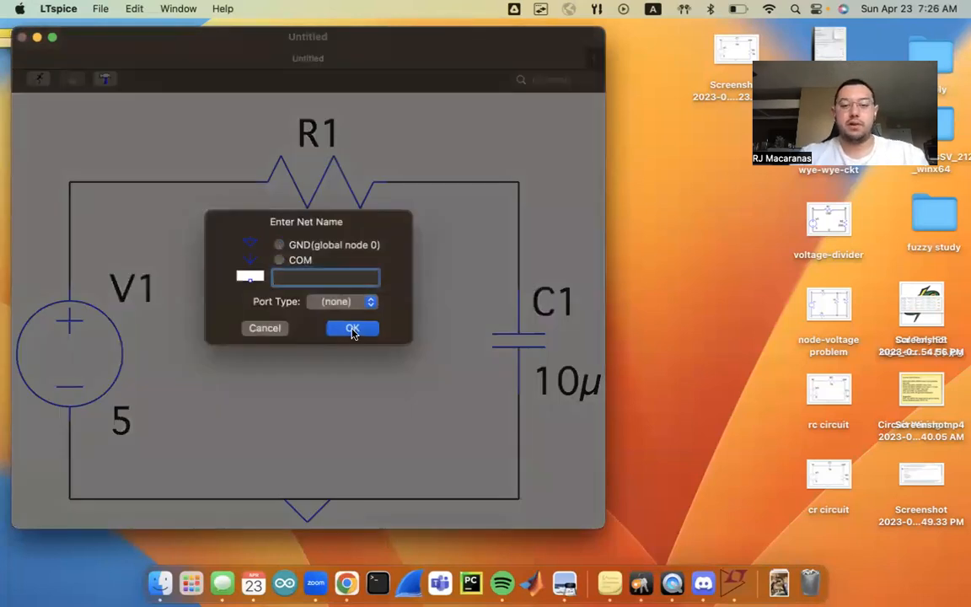
Step: Label the top-left node 'in1'
type("out")
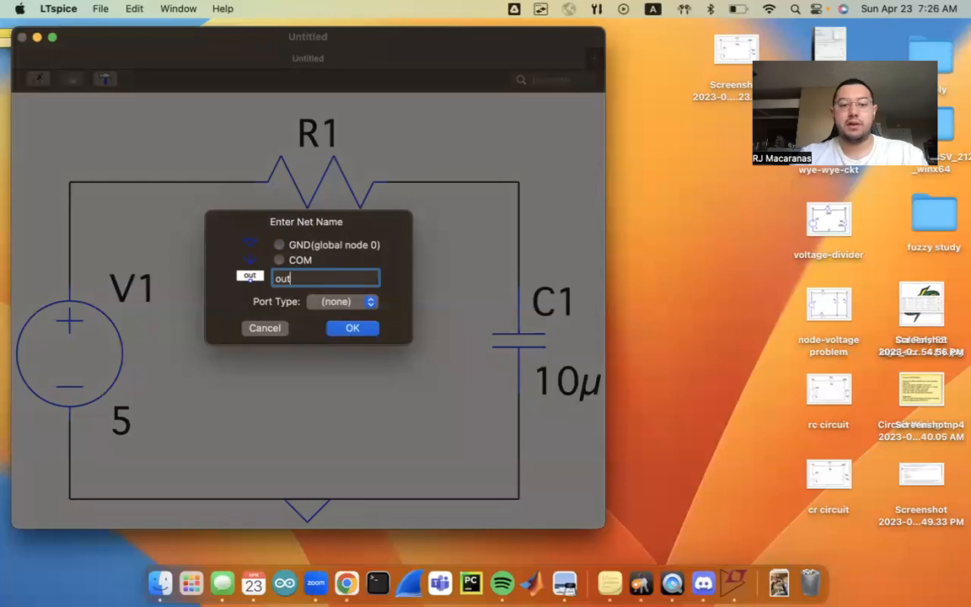
type("in")
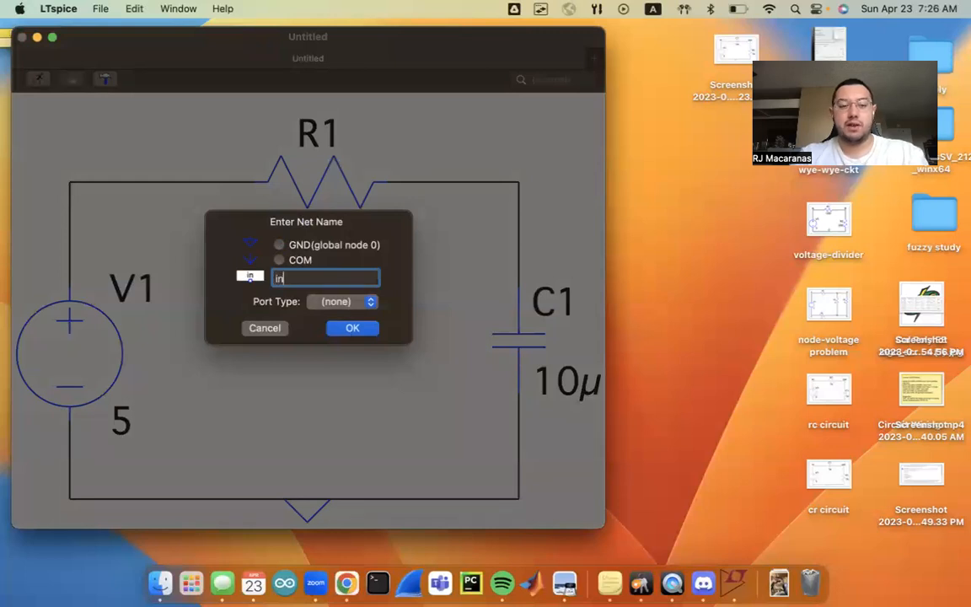
left_click(353, 328)
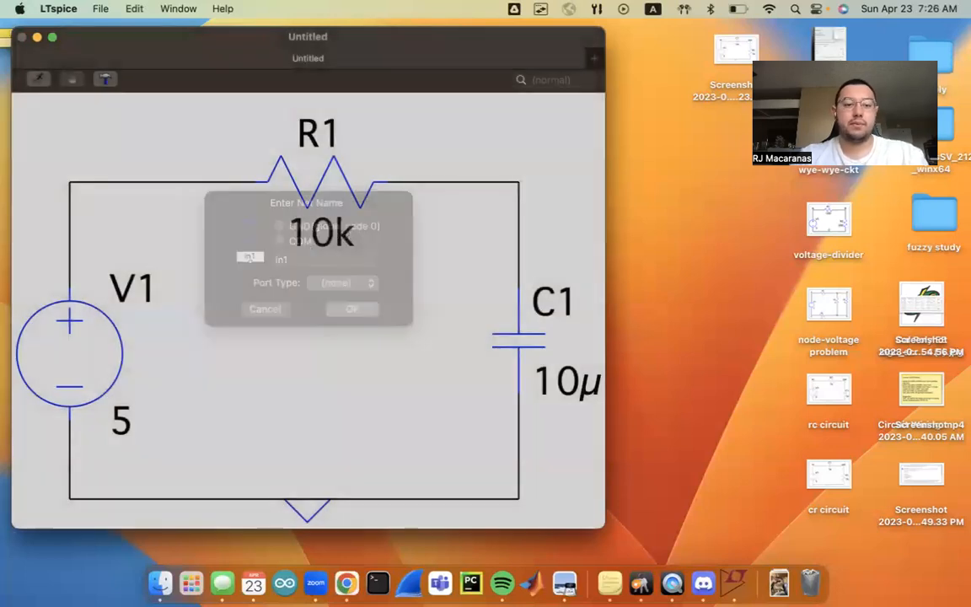
left_click(352, 309)
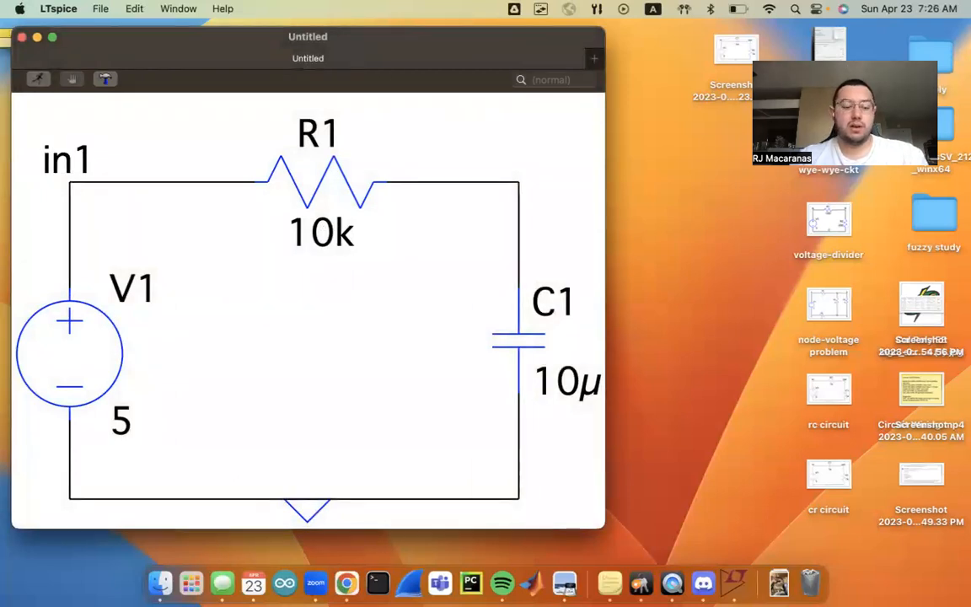
Step: Place the net label 'out1' on the top-right node
right_click(306, 365)
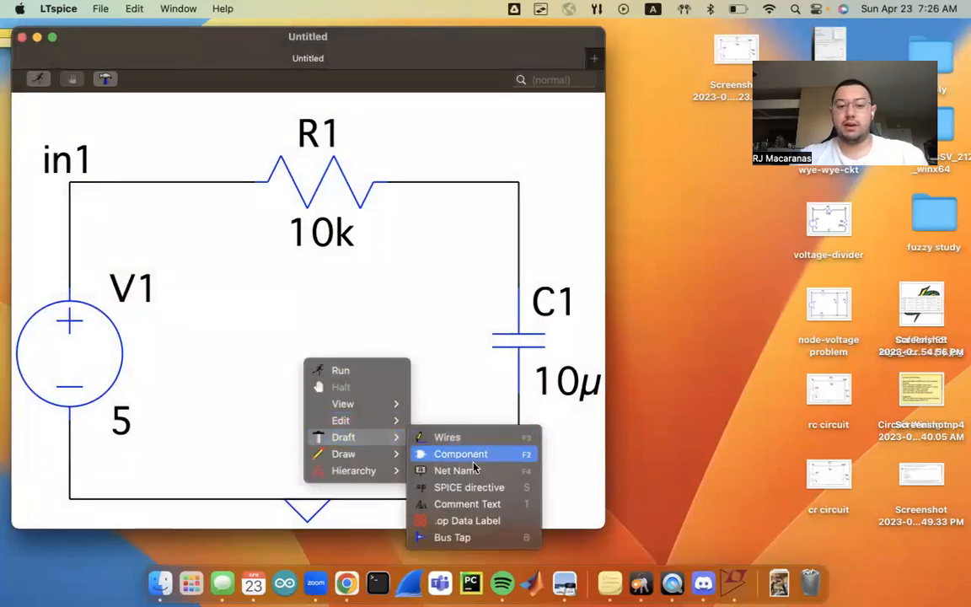
left_click(455, 470)
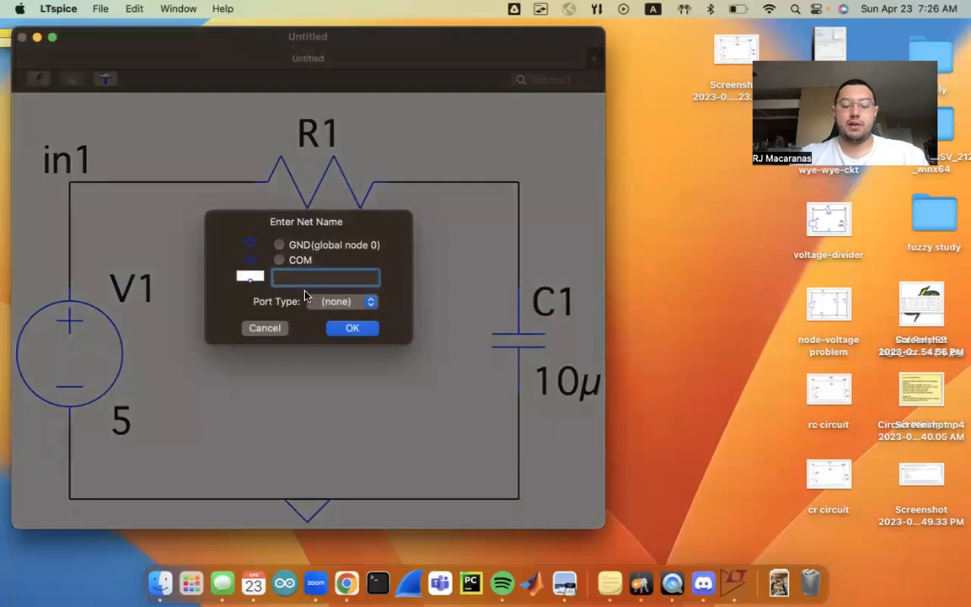
type("out1")
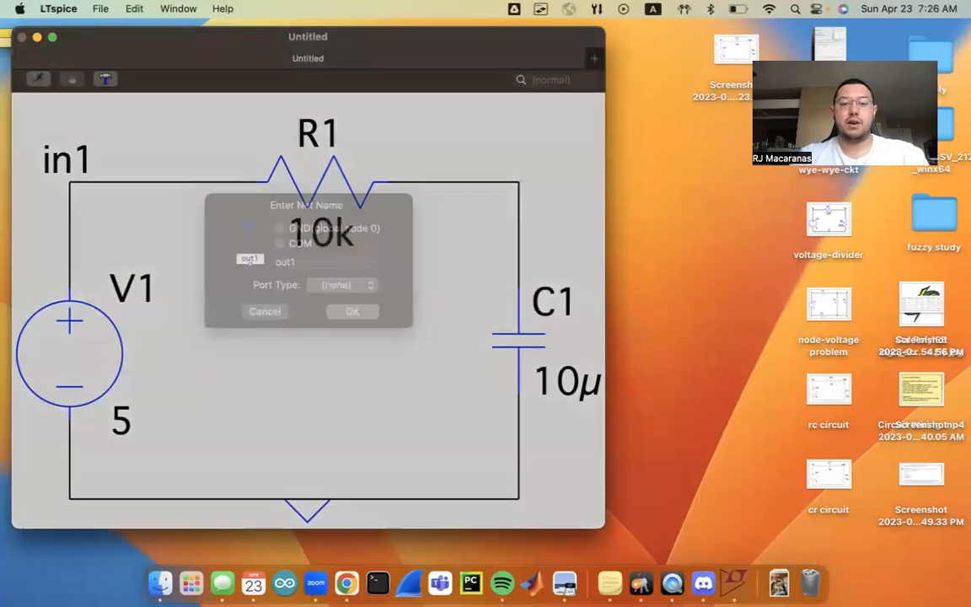
left_click(352, 311)
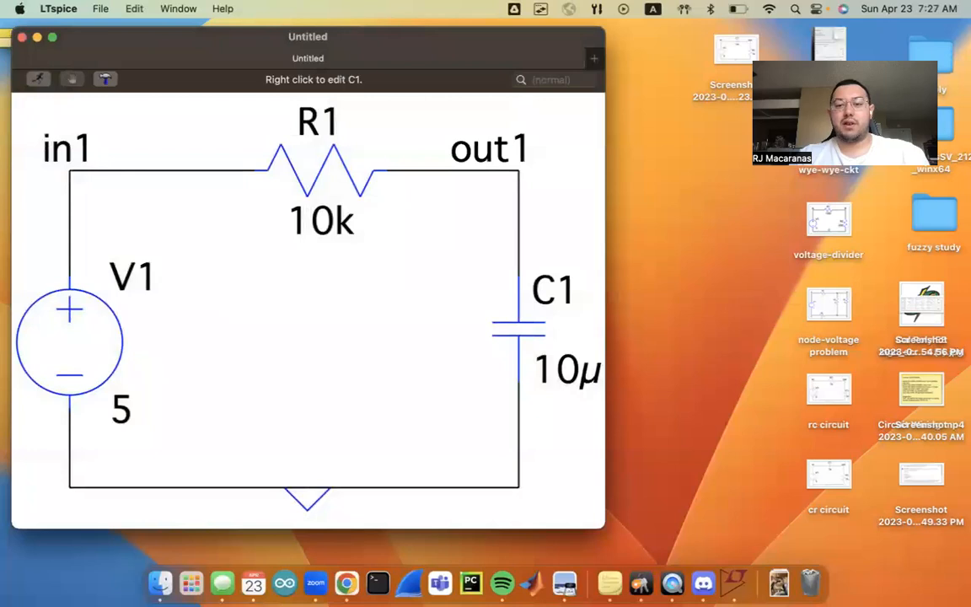
mouse_move(489, 149)
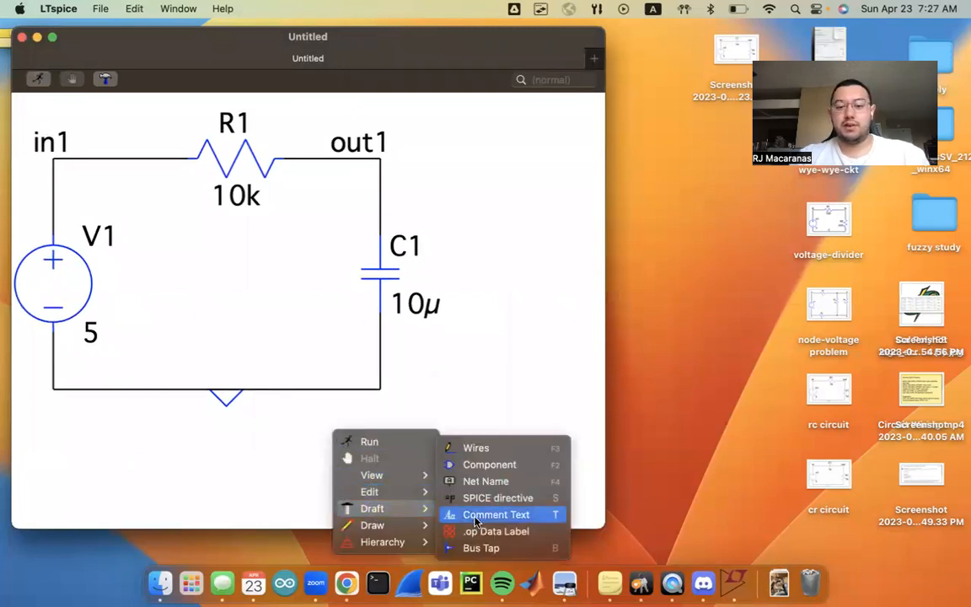
mouse_move(497, 498)
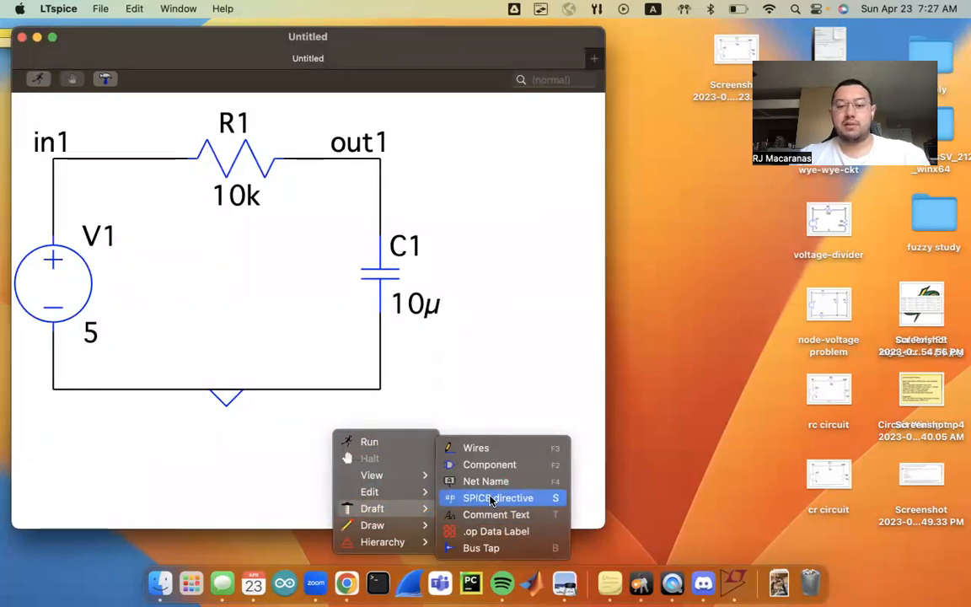
Step: Place the SPICE directive '.ic V(out1) 0' on the schematic
left_click(498, 497)
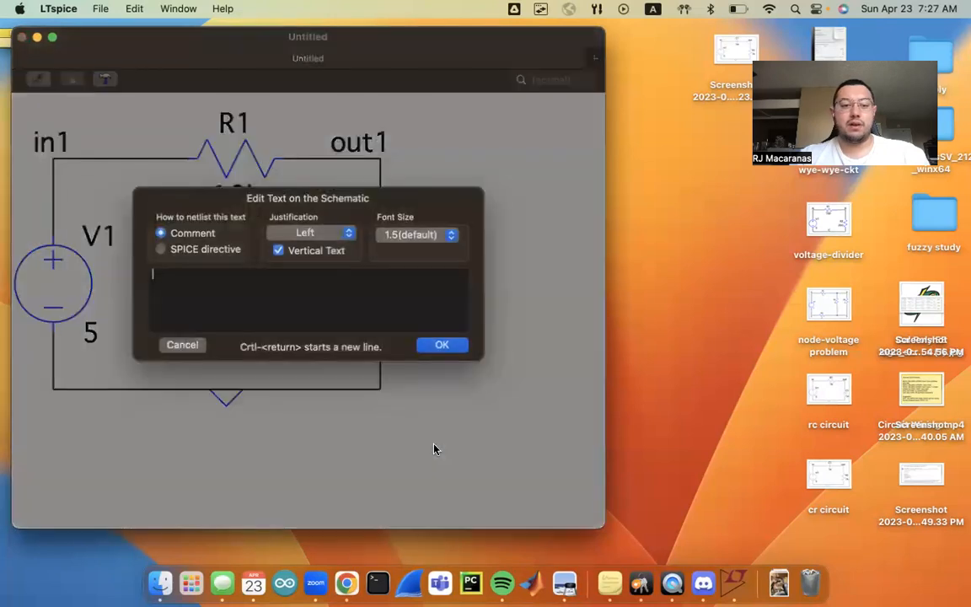
left_click(161, 252)
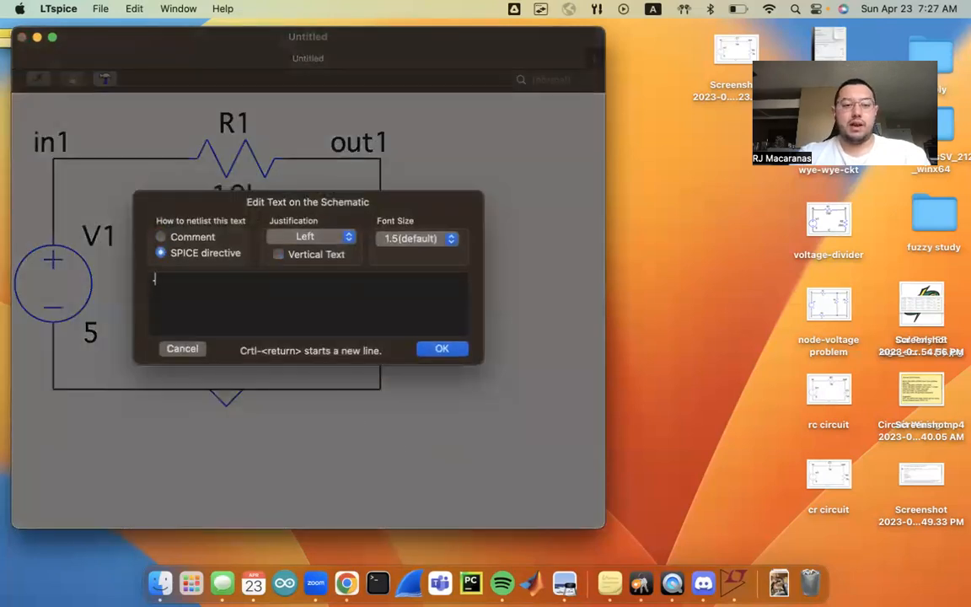
type(".ic")
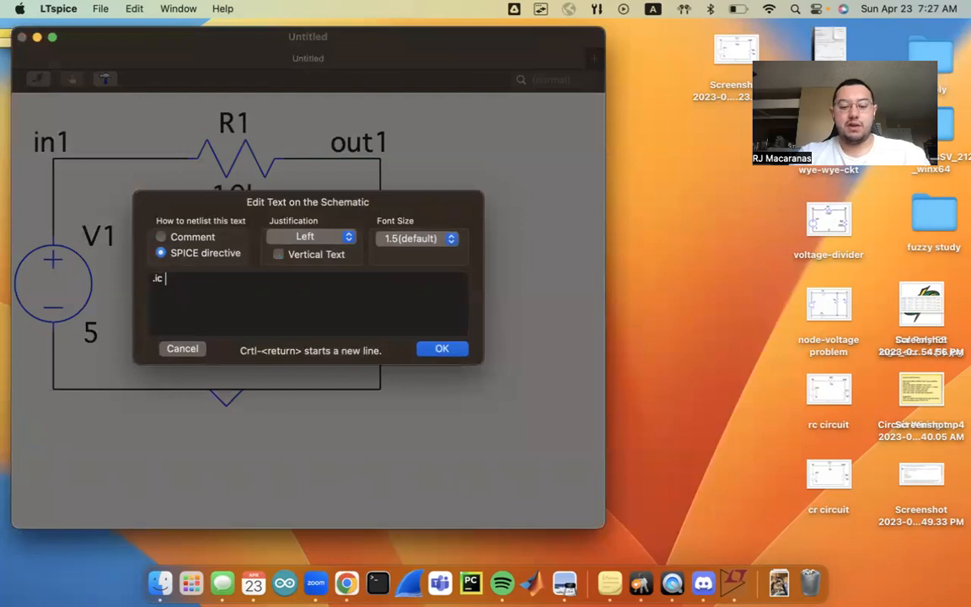
type("V(ou")
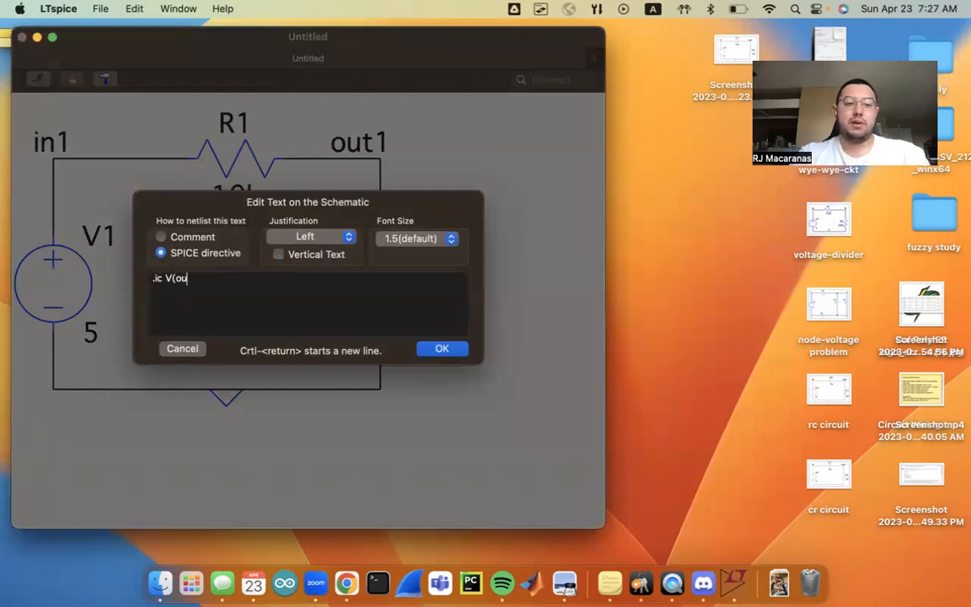
type("t1)")
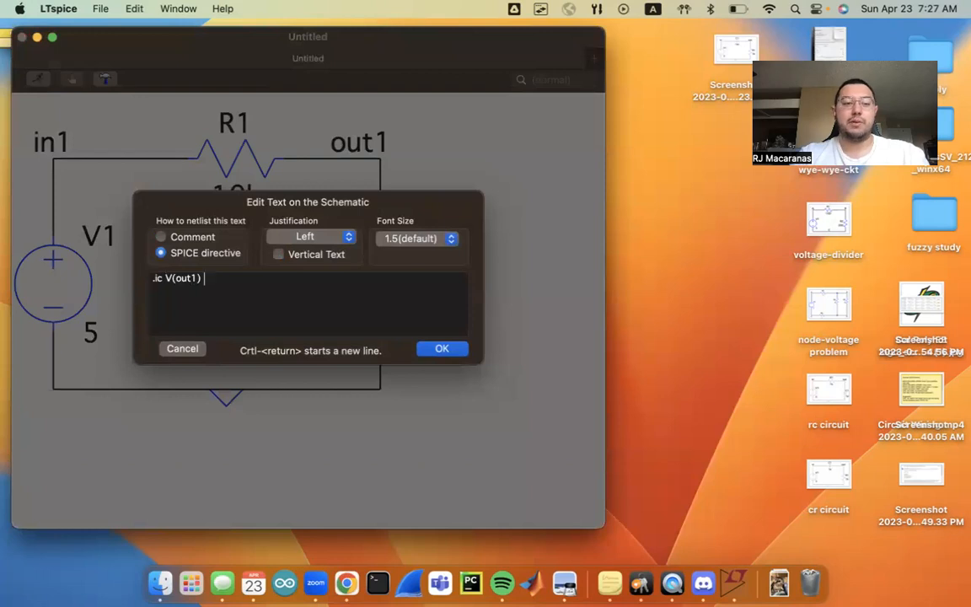
left_click(441, 348)
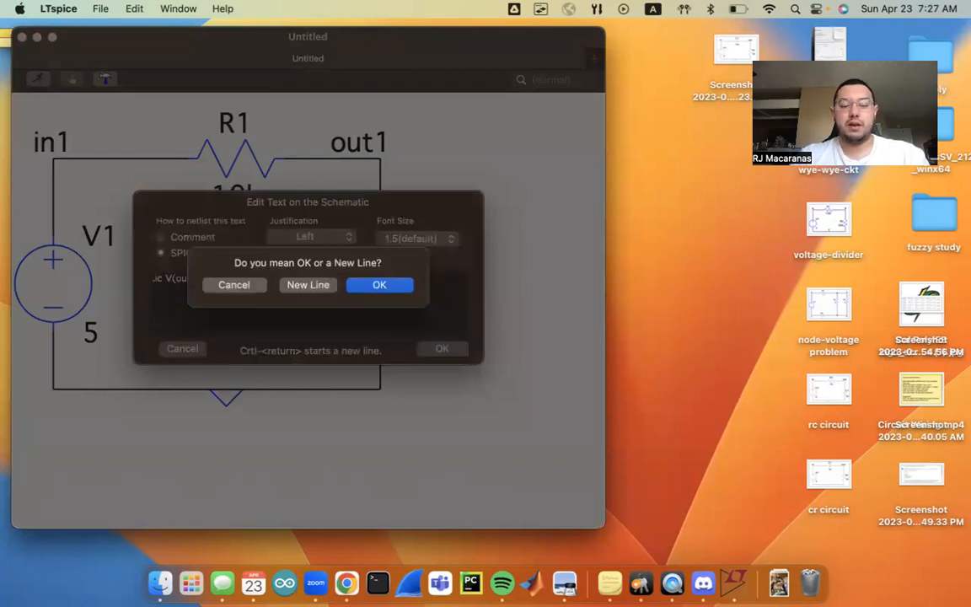
left_click(380, 284)
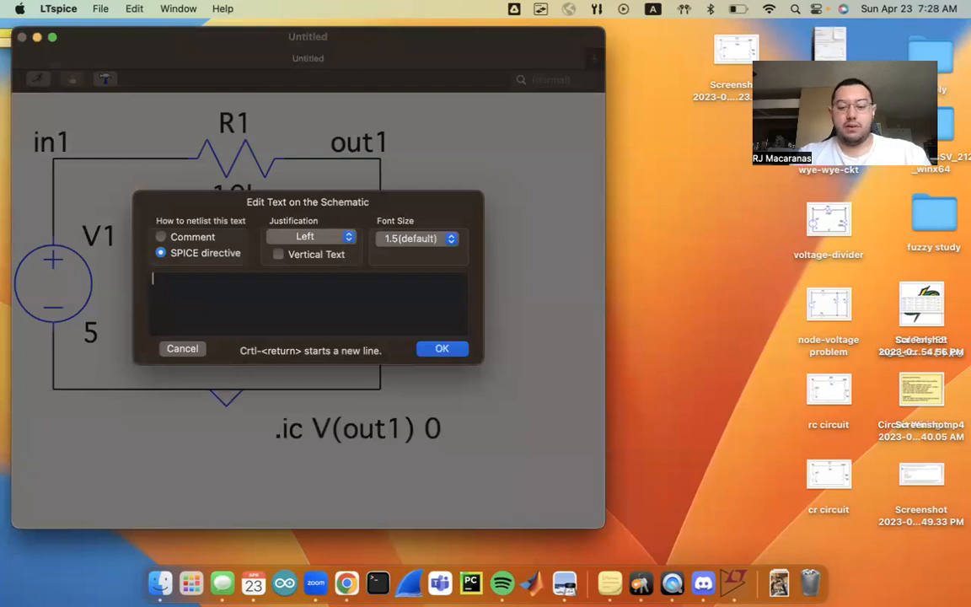
Step: Type '.tran 0' into a new SPICE directive
type(".tran")
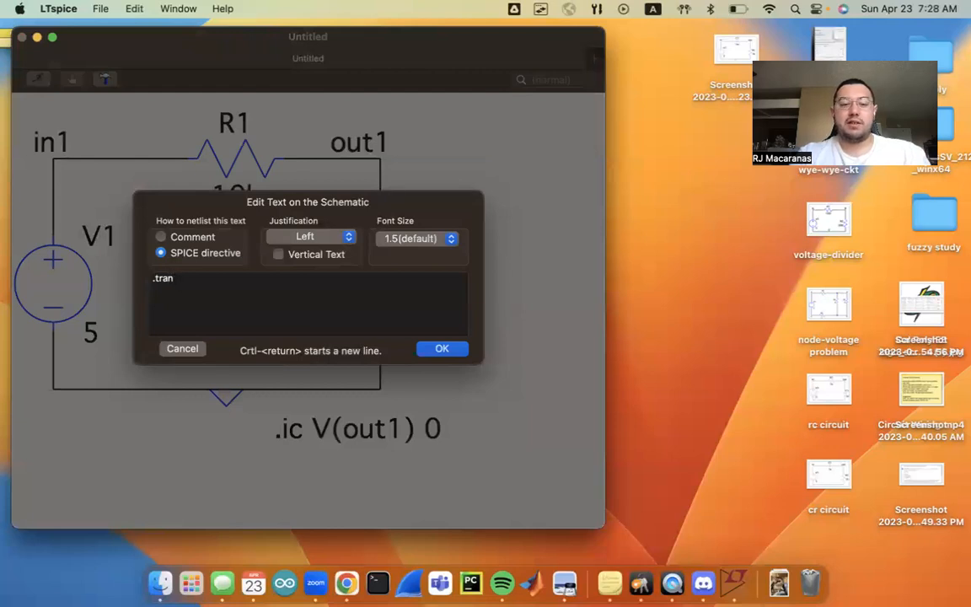
type("0")
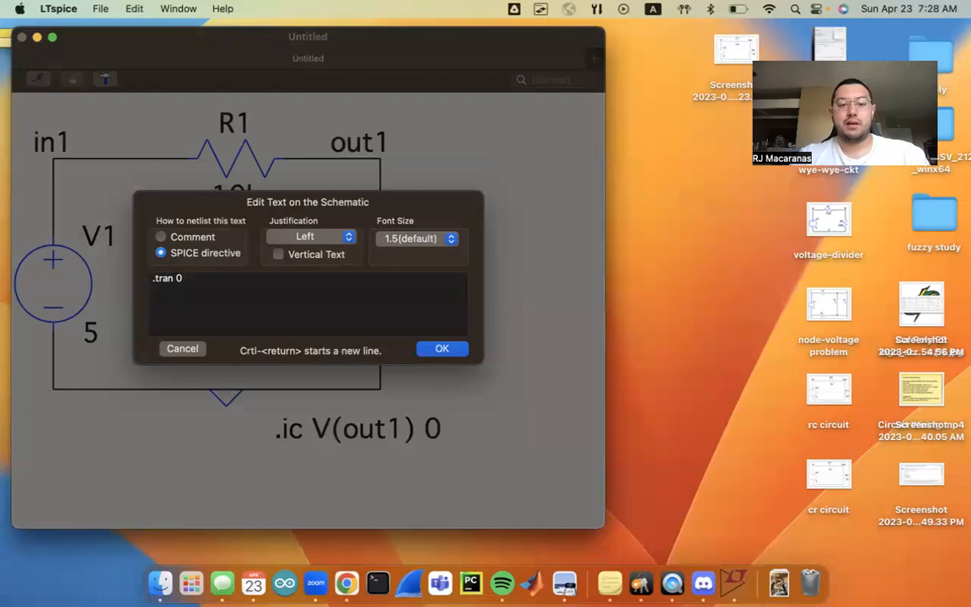
mouse_move(390, 315)
type("10")
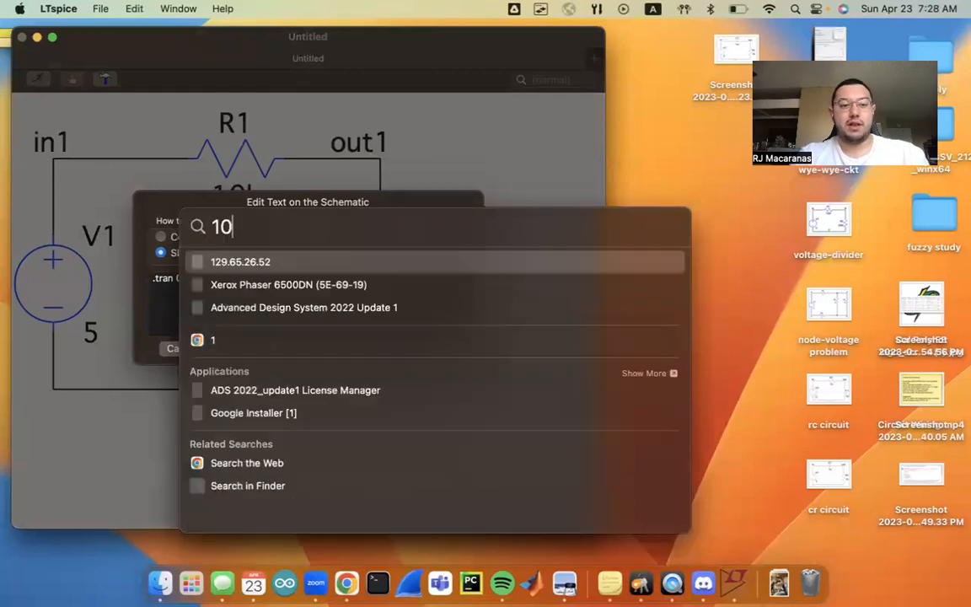
type("E3")
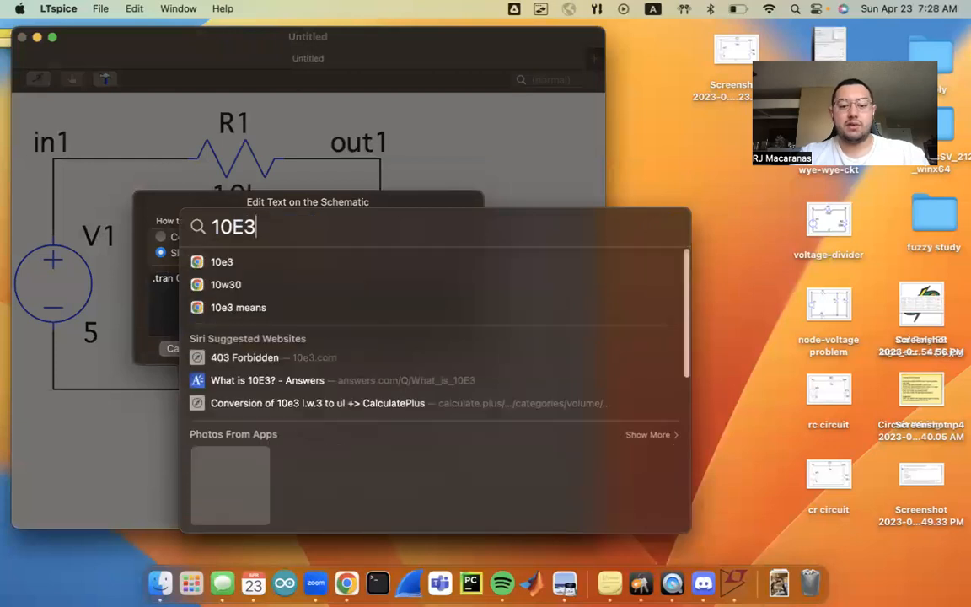
type("*10")
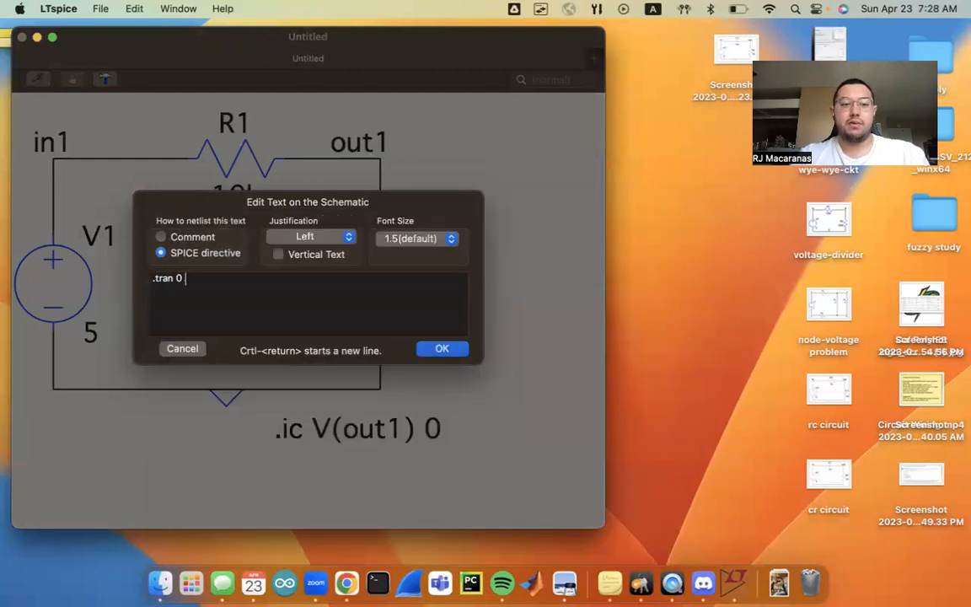
Step: Complete '.tran 0 500m' and place it beneath the .ic directive
type("50")
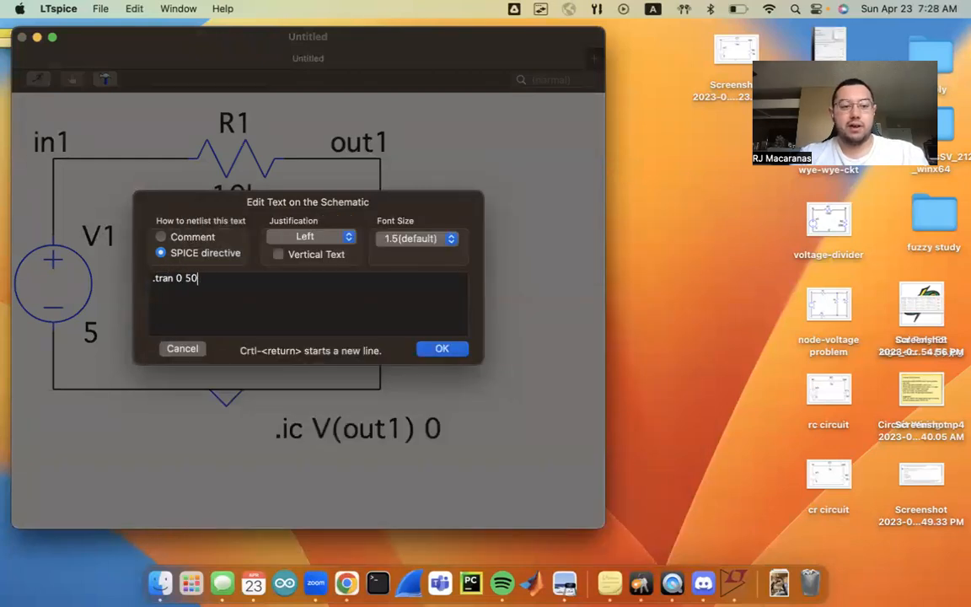
type("0")
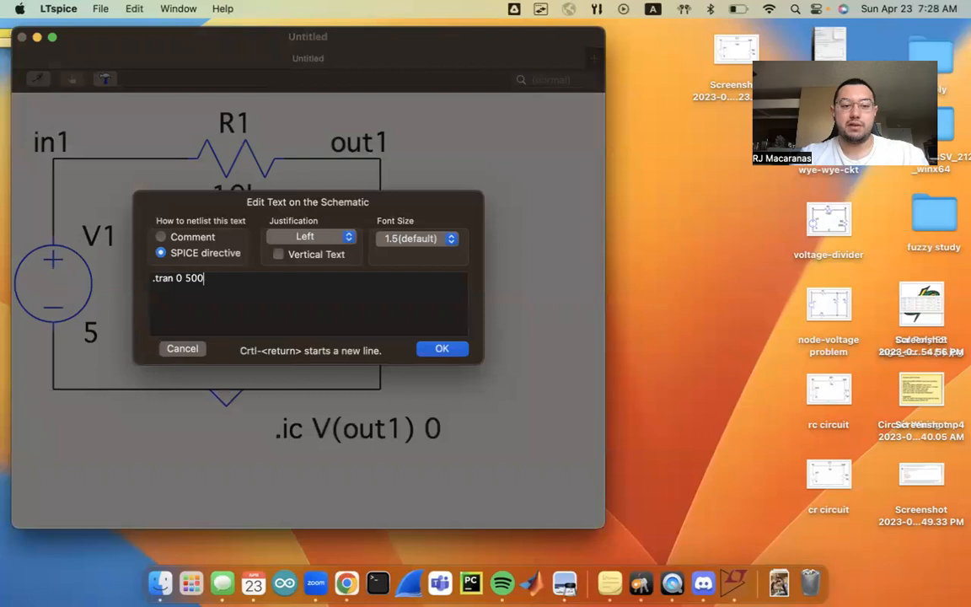
type("m")
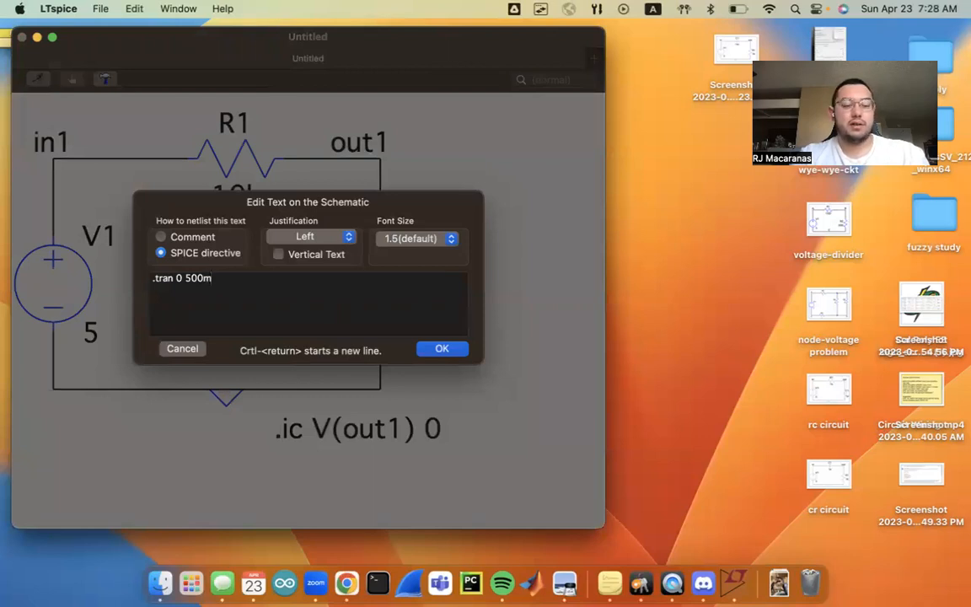
type("0.")
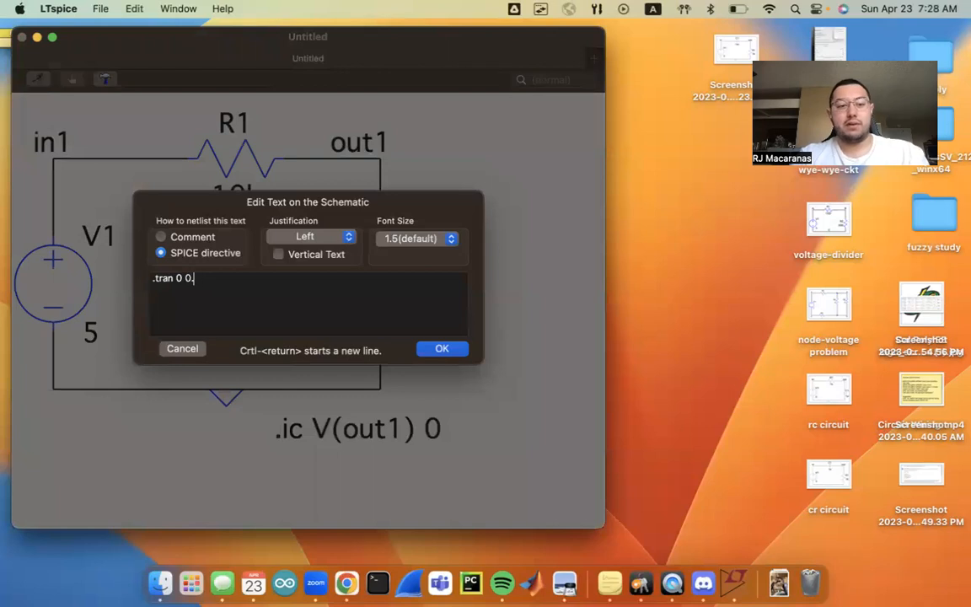
key("return")
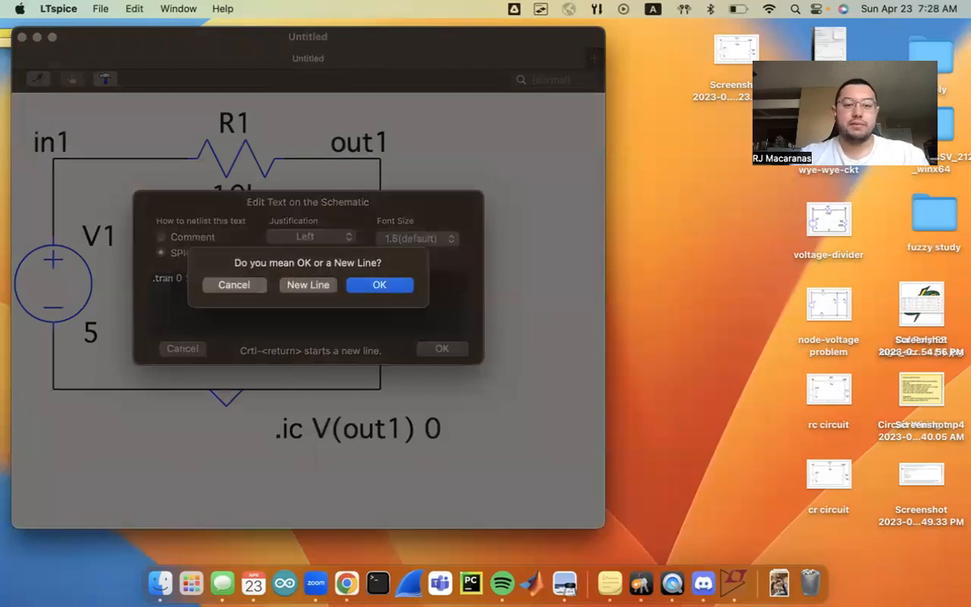
left_click(379, 284)
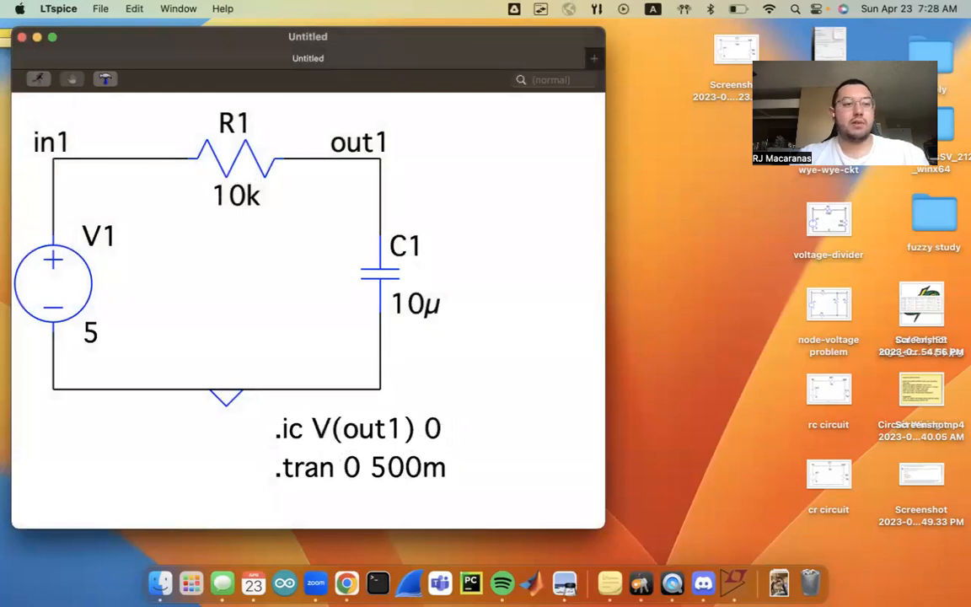
mouse_move(38, 79)
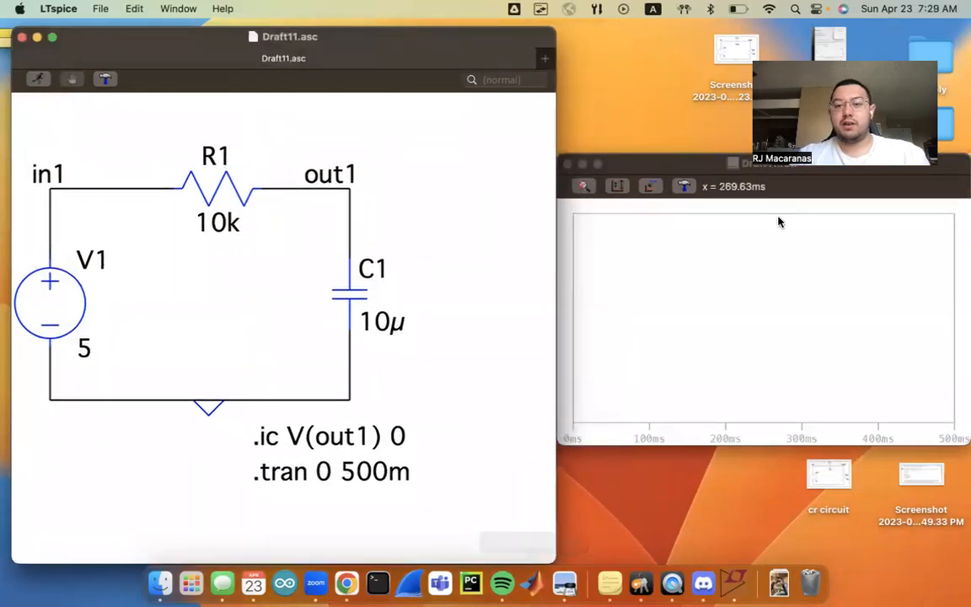
mouse_move(892, 32)
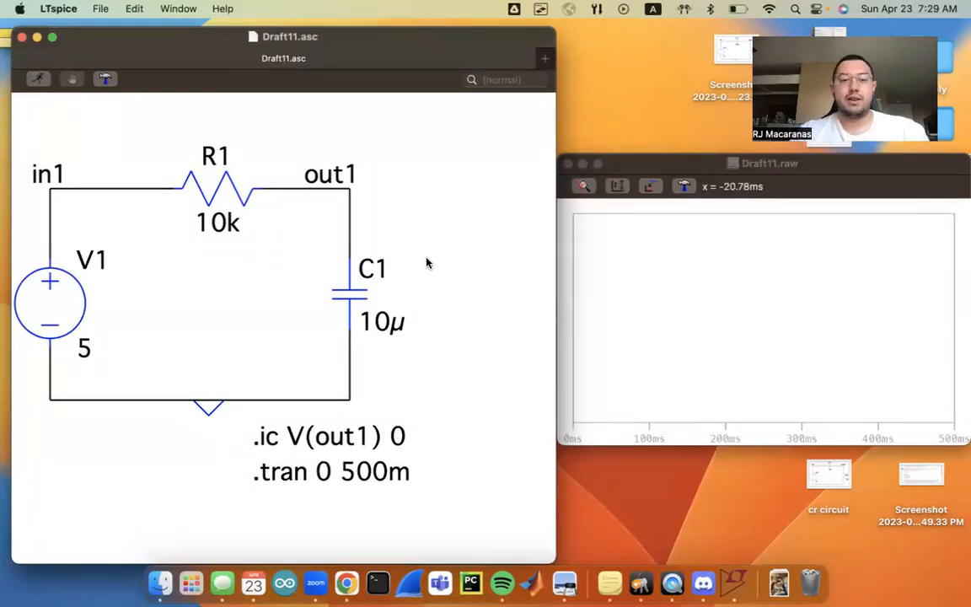
mouse_move(673, 306)
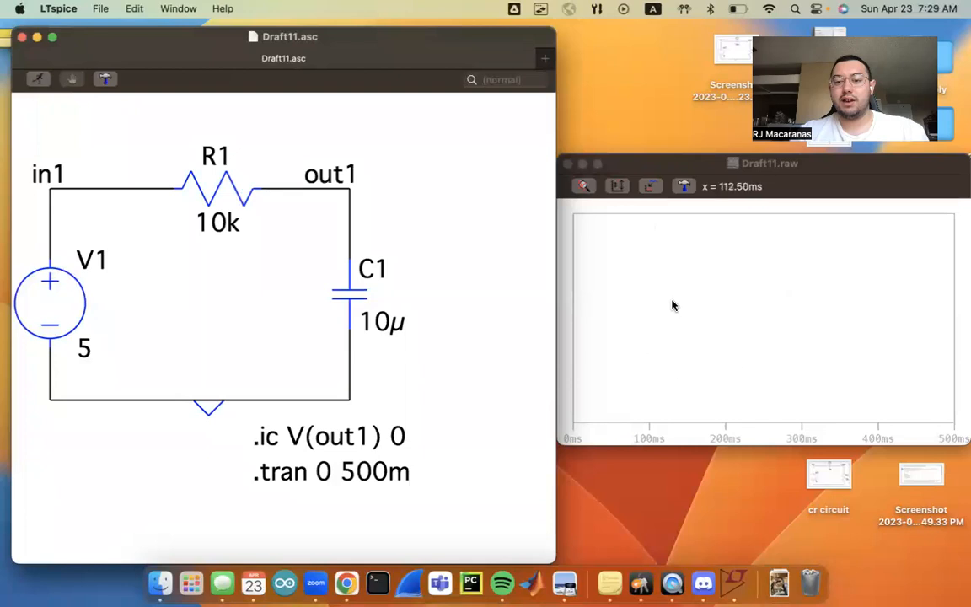
mouse_move(520, 234)
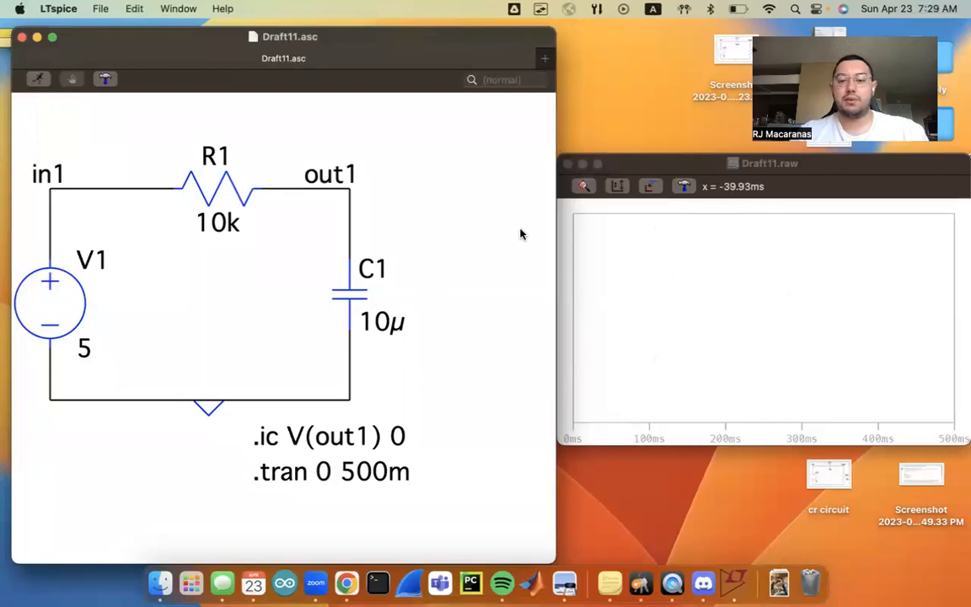
mouse_move(453, 226)
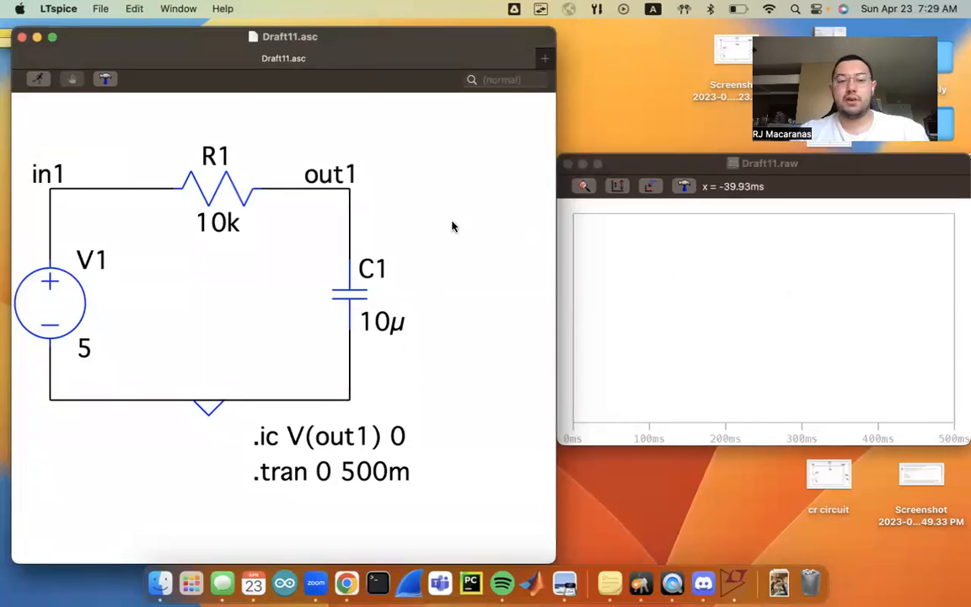
mouse_move(110, 179)
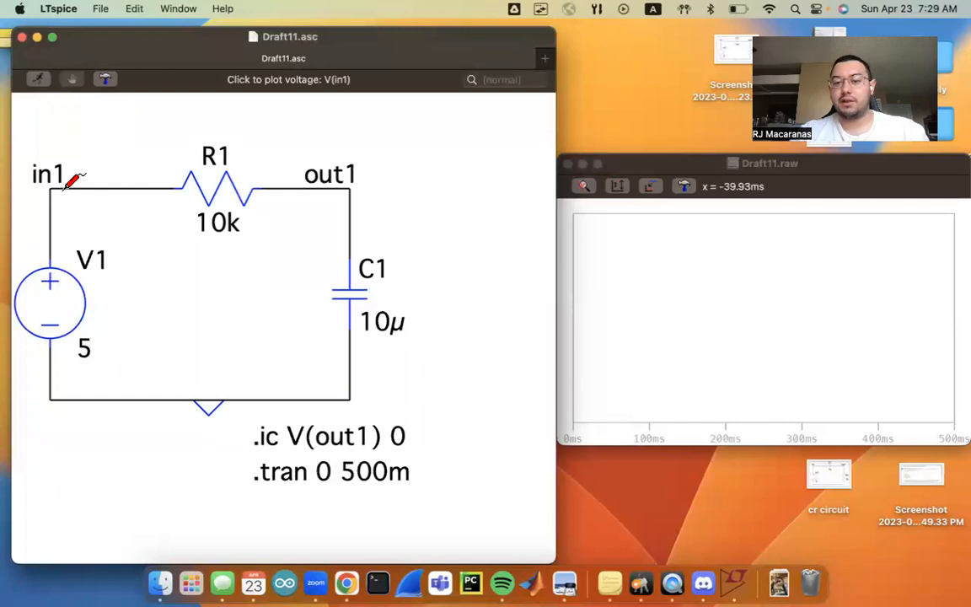
Step: Probe the in1 and out1 wires to plot V(in1) and V(out1)
left_click(68, 177)
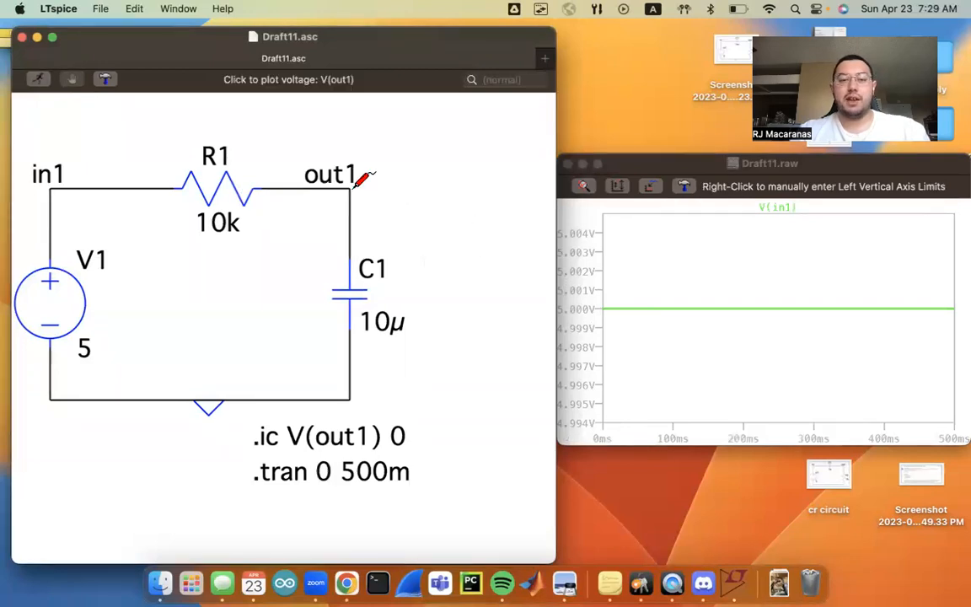
left_click(341, 190)
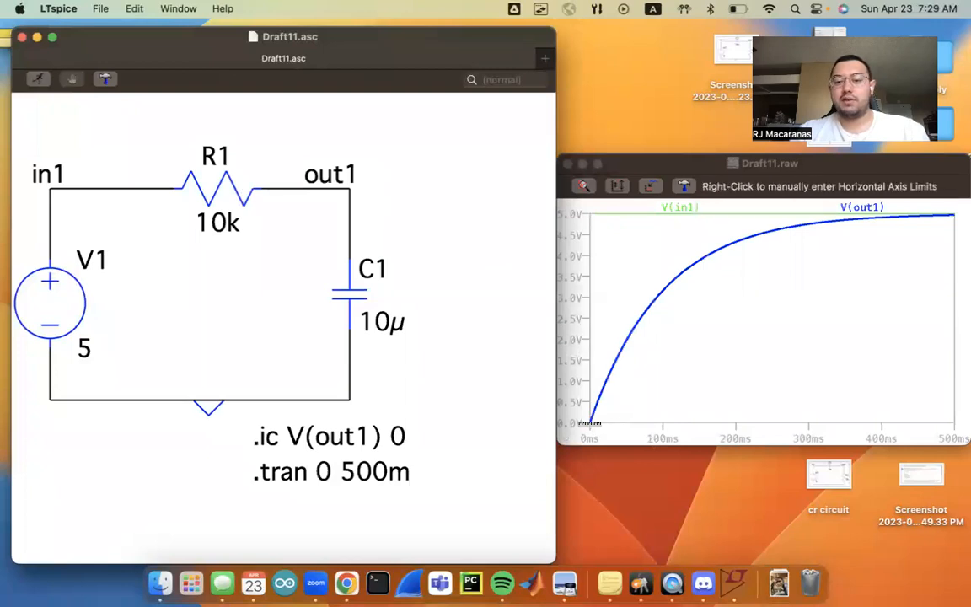
mouse_move(590, 430)
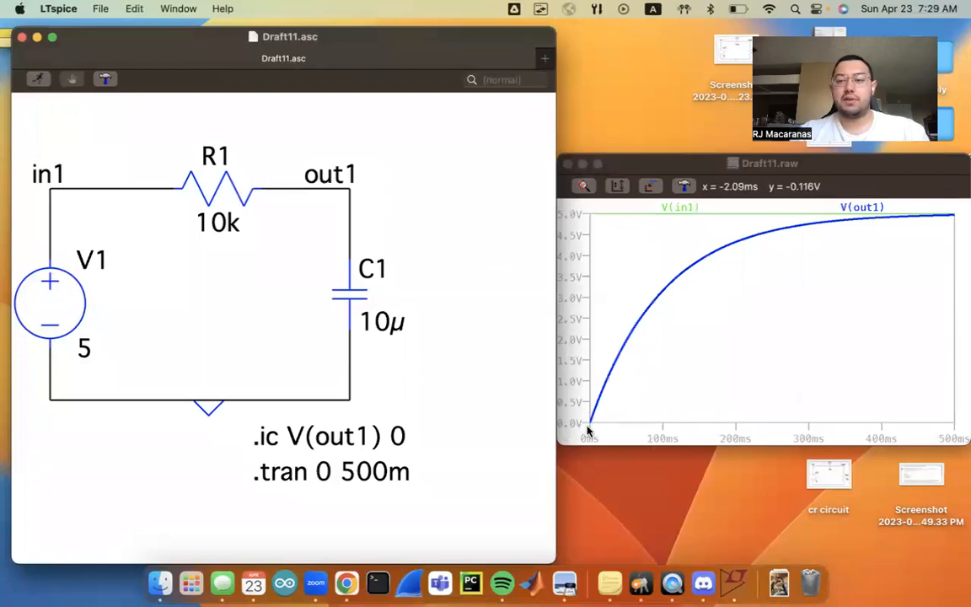
mouse_move(874, 226)
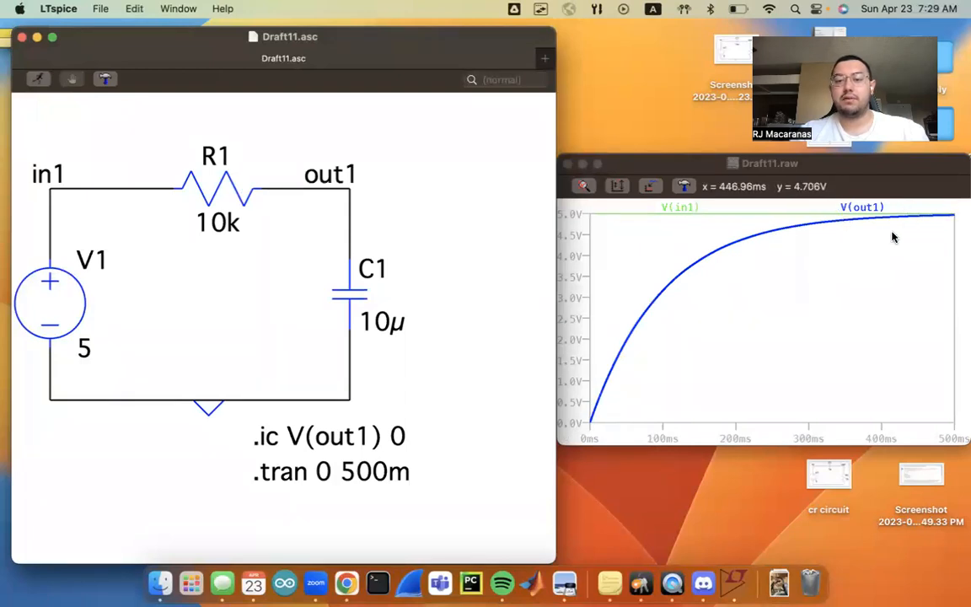
mouse_move(728, 263)
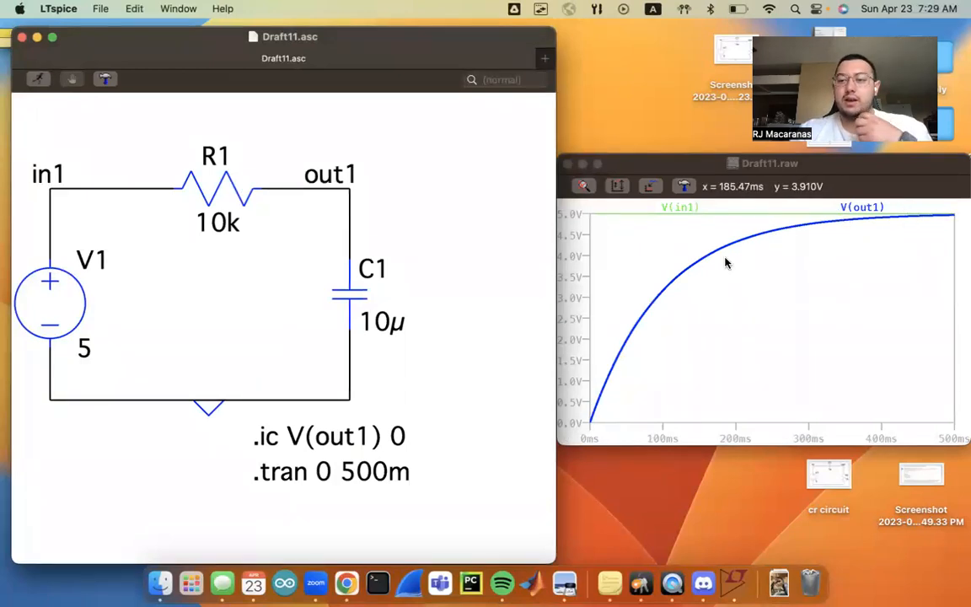
mouse_move(755, 262)
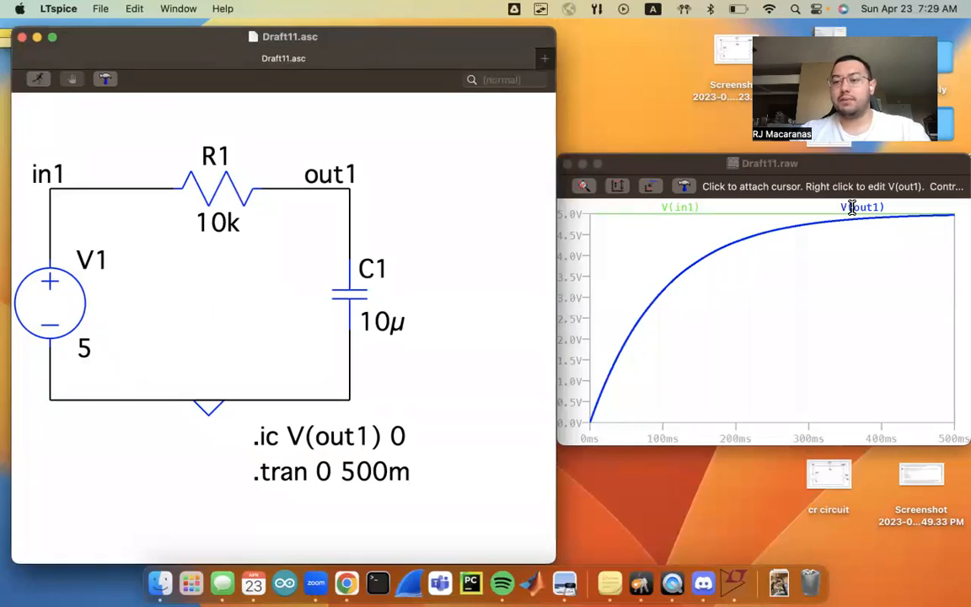
Step: Attach cursor 1 to the V(out1) trace, move its readout aside, and place it at the curve start
left_click(851, 207)
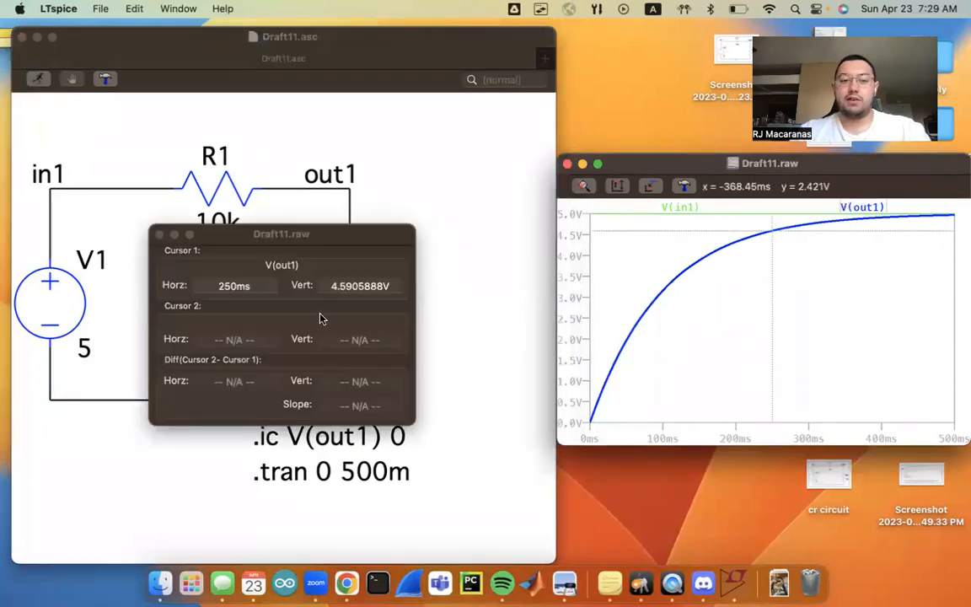
left_click_drag(282, 233, 422, 163)
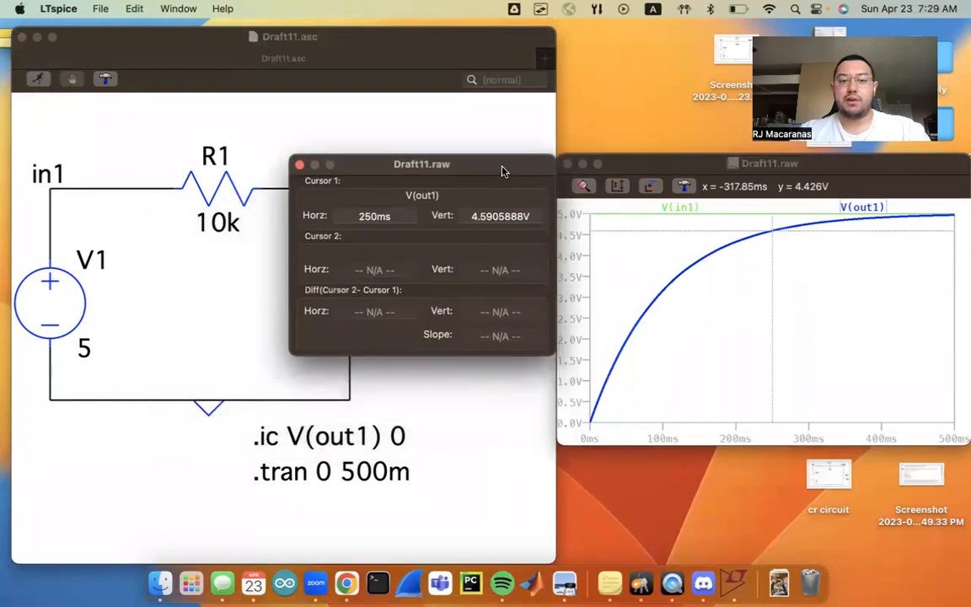
mouse_move(774, 230)
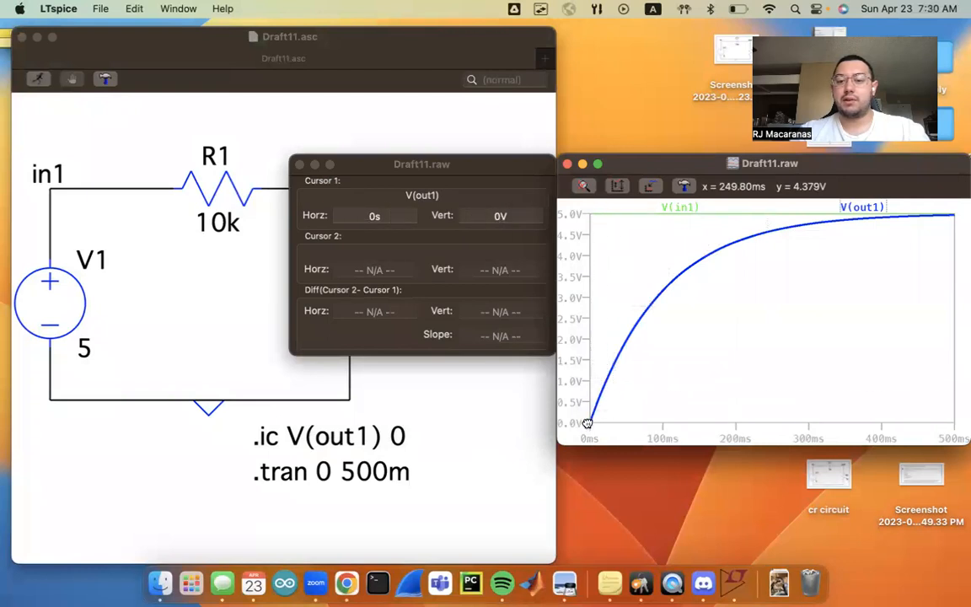
left_click(590, 421)
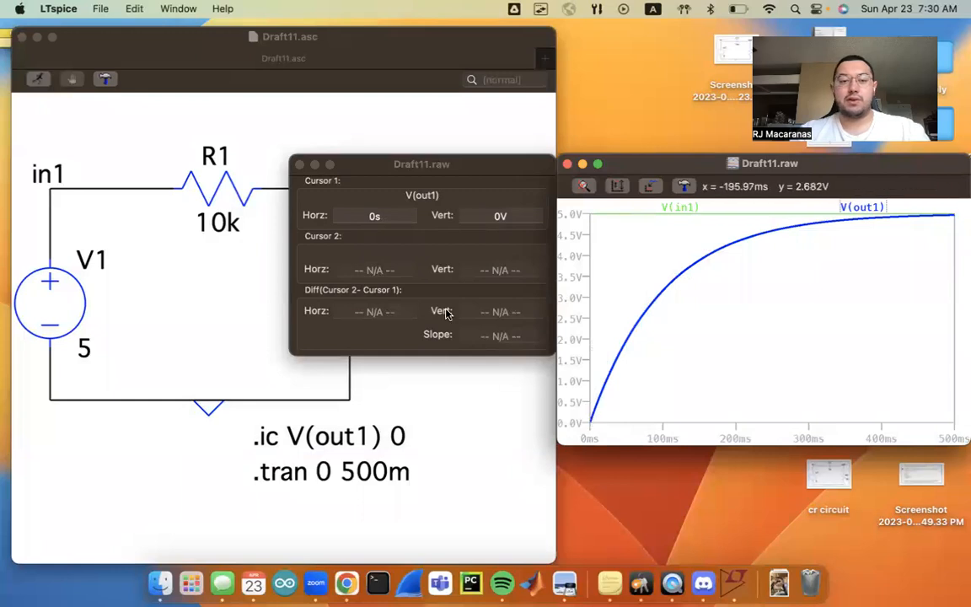
mouse_move(862, 208)
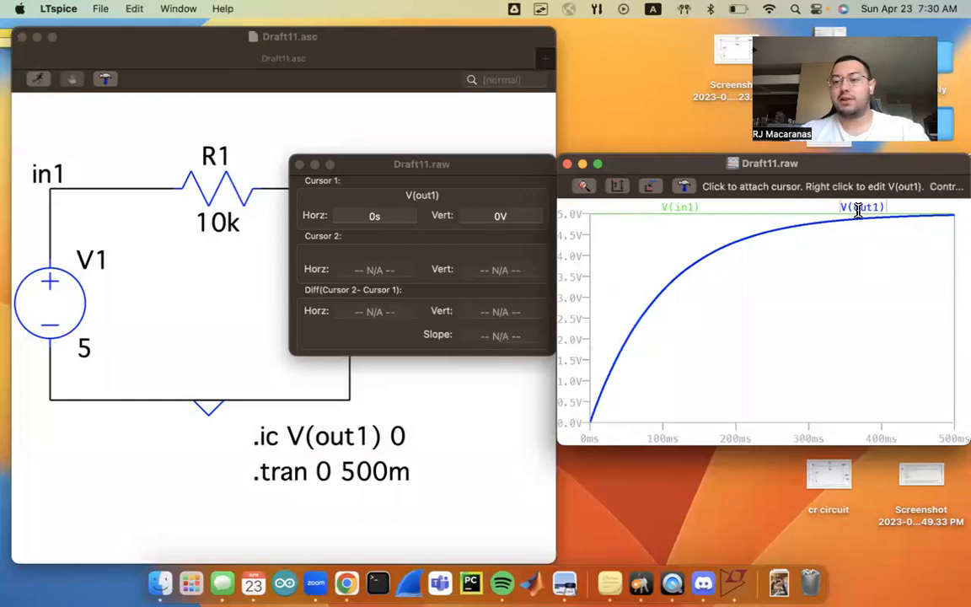
mouse_move(857, 215)
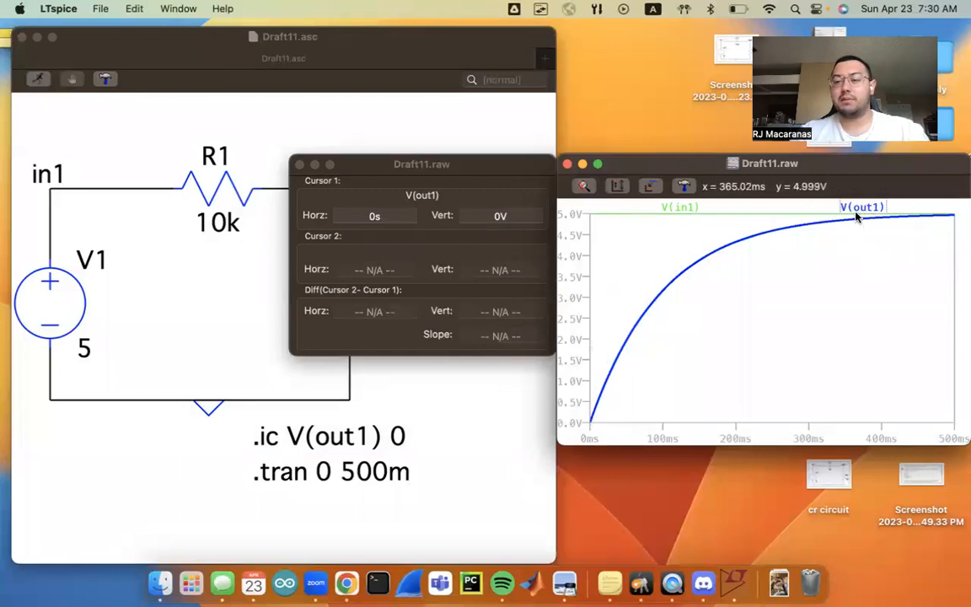
mouse_move(779, 277)
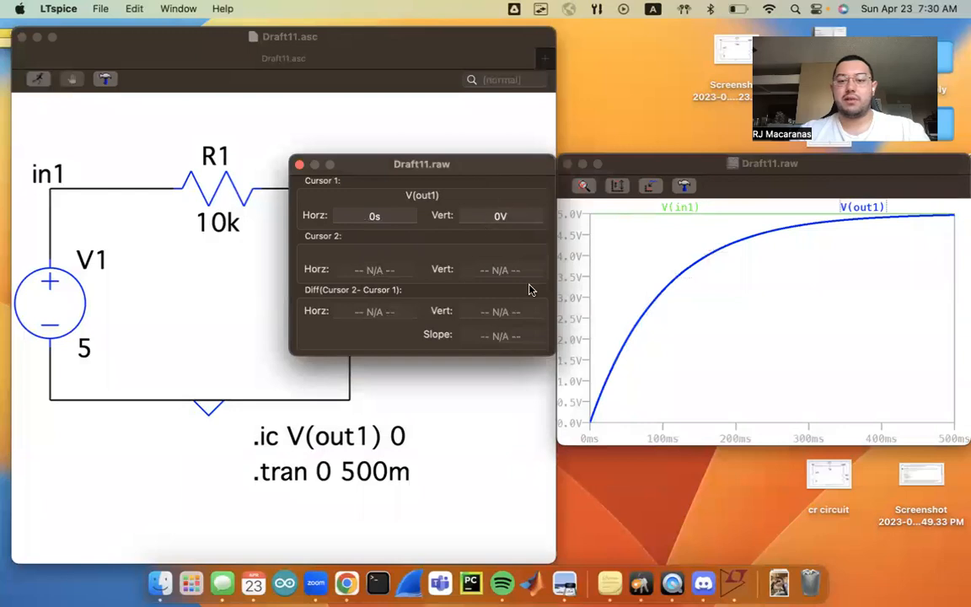
mouse_move(590, 410)
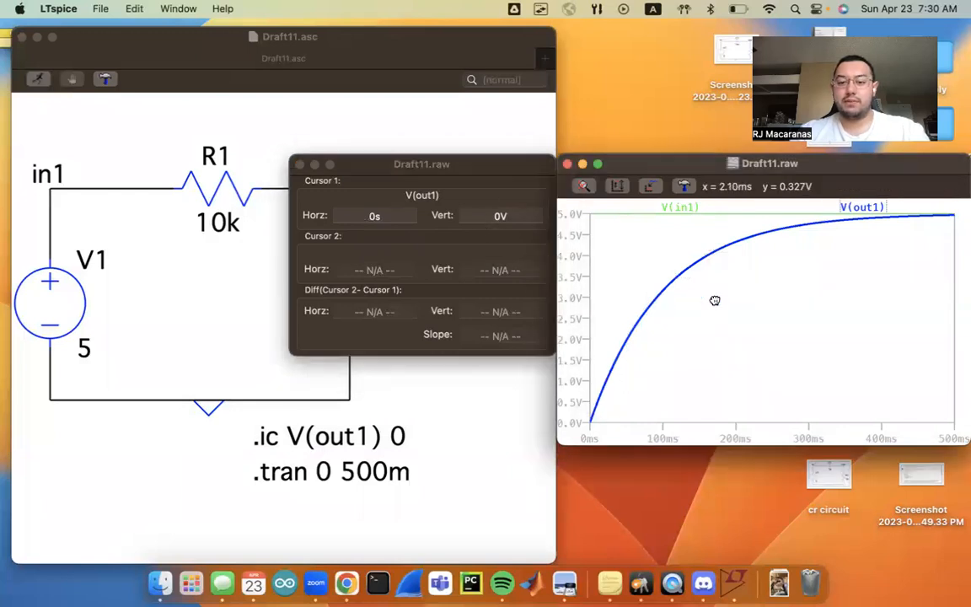
mouse_move(593, 422)
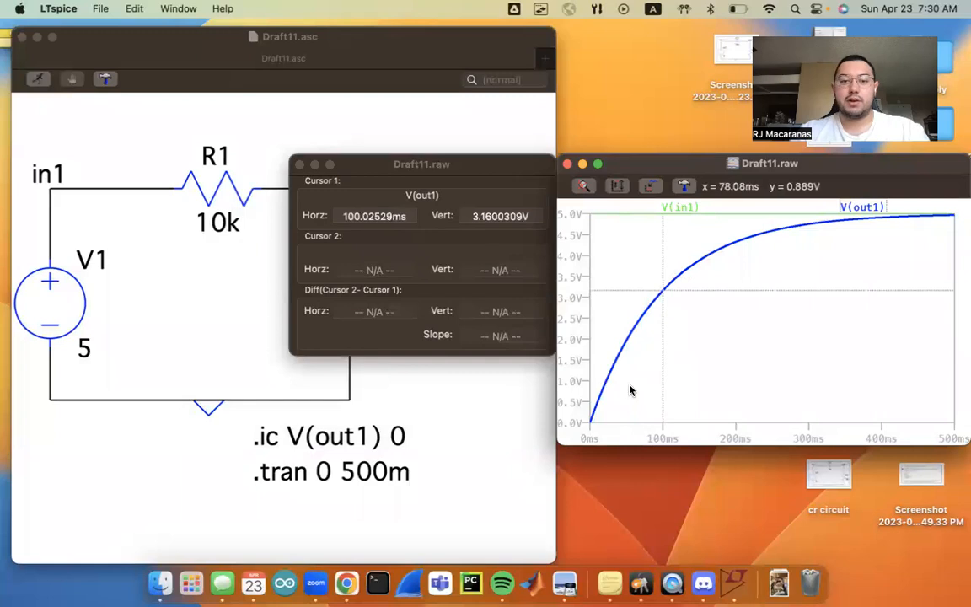
mouse_move(660, 298)
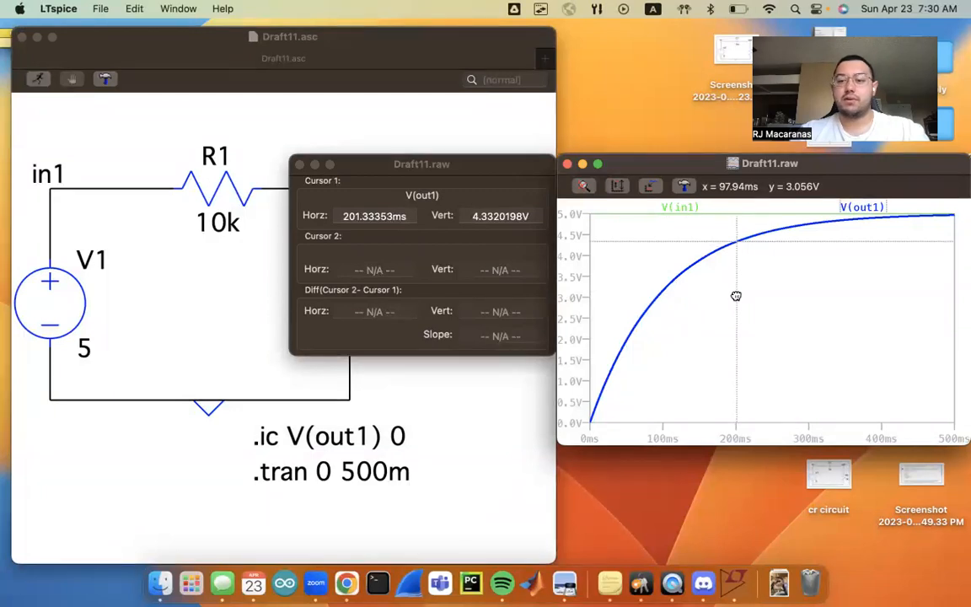
mouse_move(751, 184)
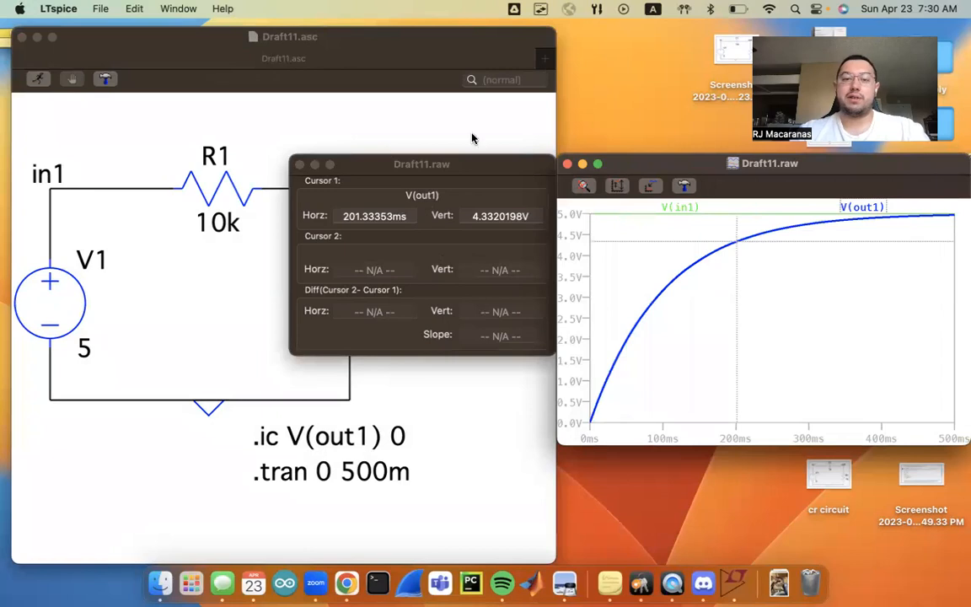
mouse_move(469, 163)
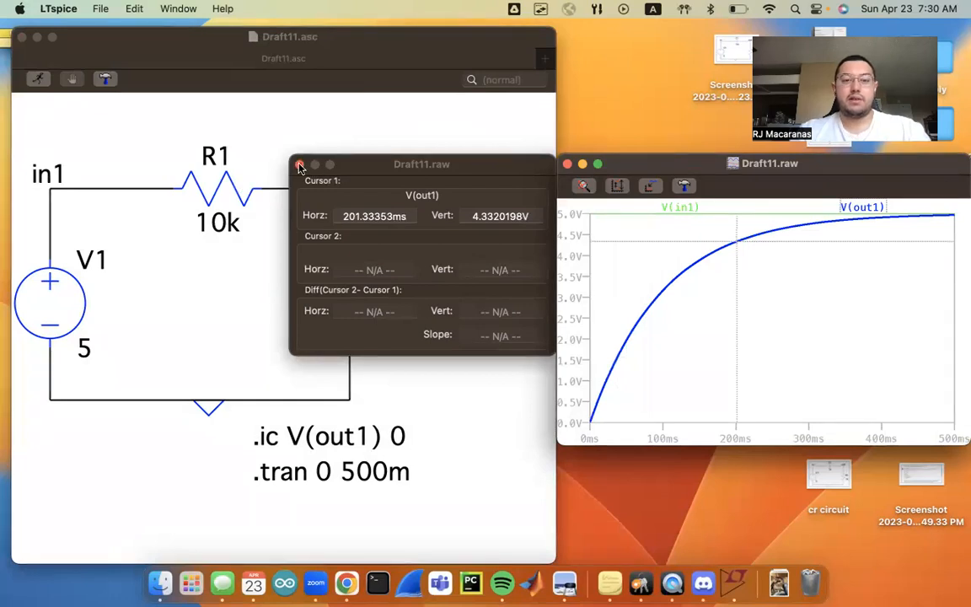
Step: Close the cursor readout window, leaving only the V(in1) and V(out1) curves
left_click(300, 164)
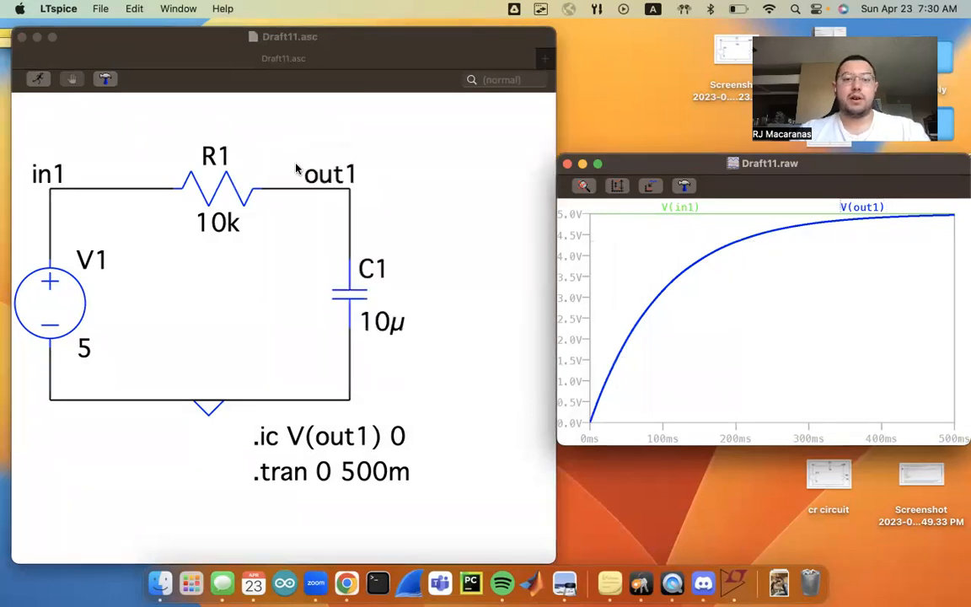
mouse_move(451, 297)
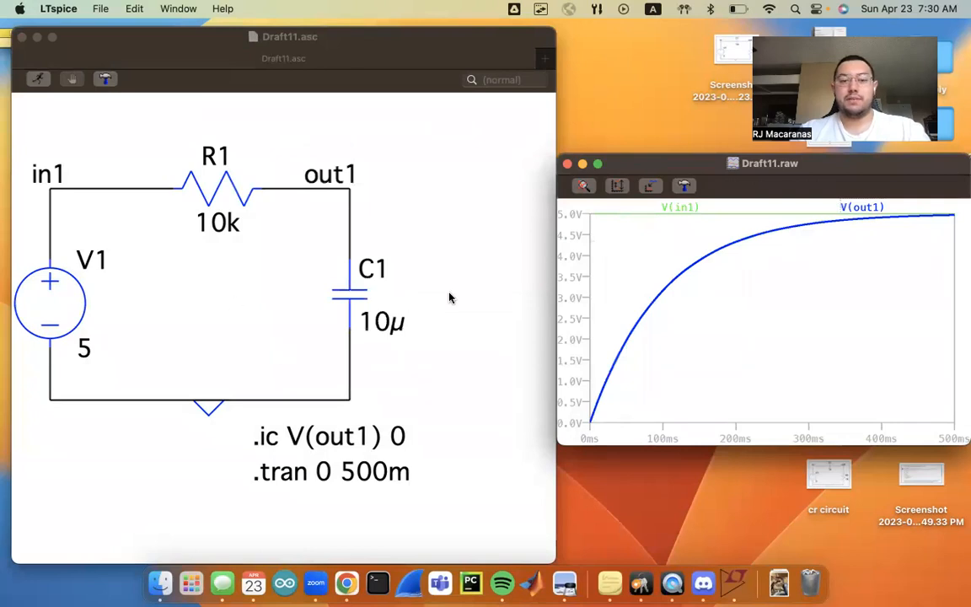
mouse_move(413, 273)
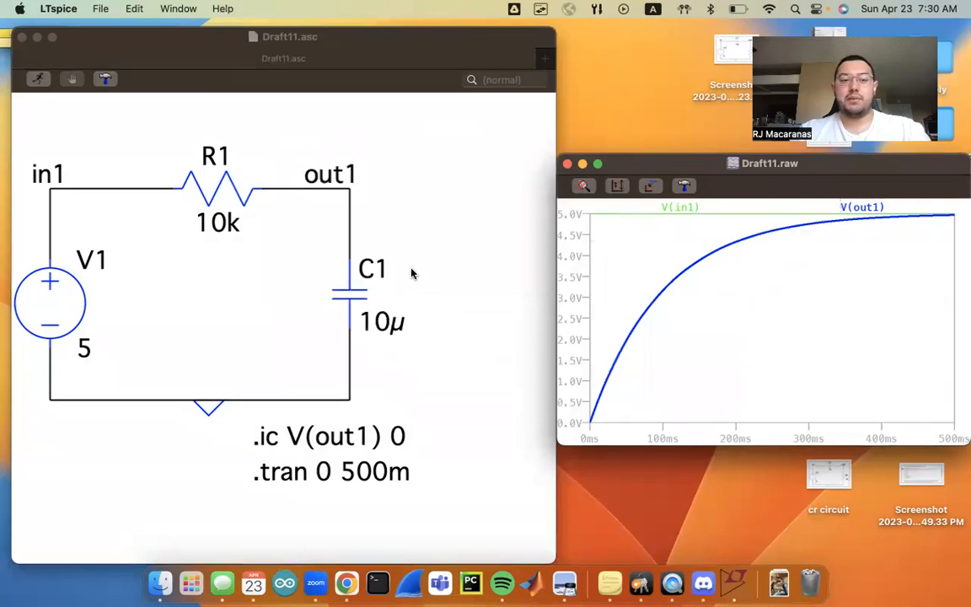
mouse_move(240, 353)
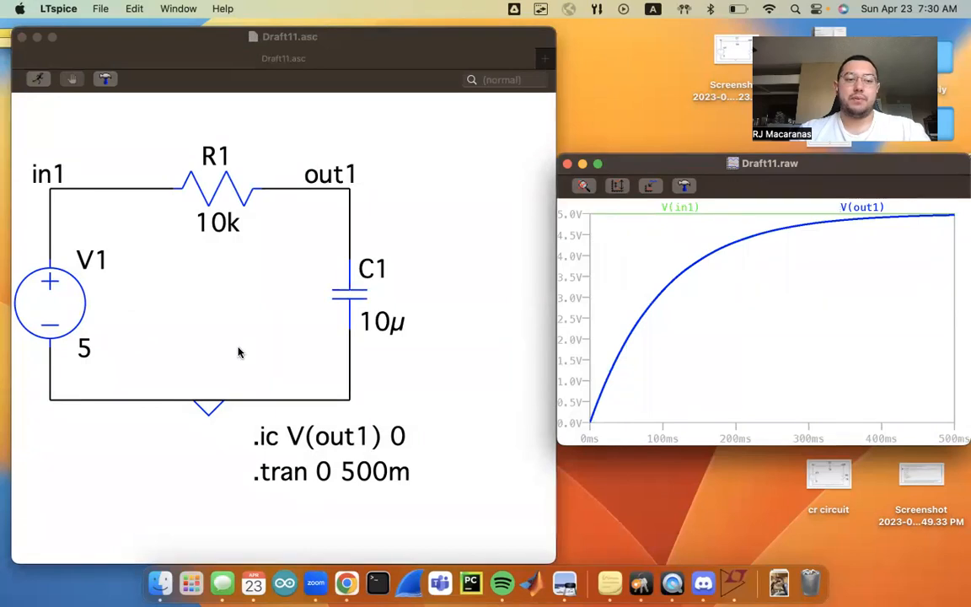
mouse_move(248, 390)
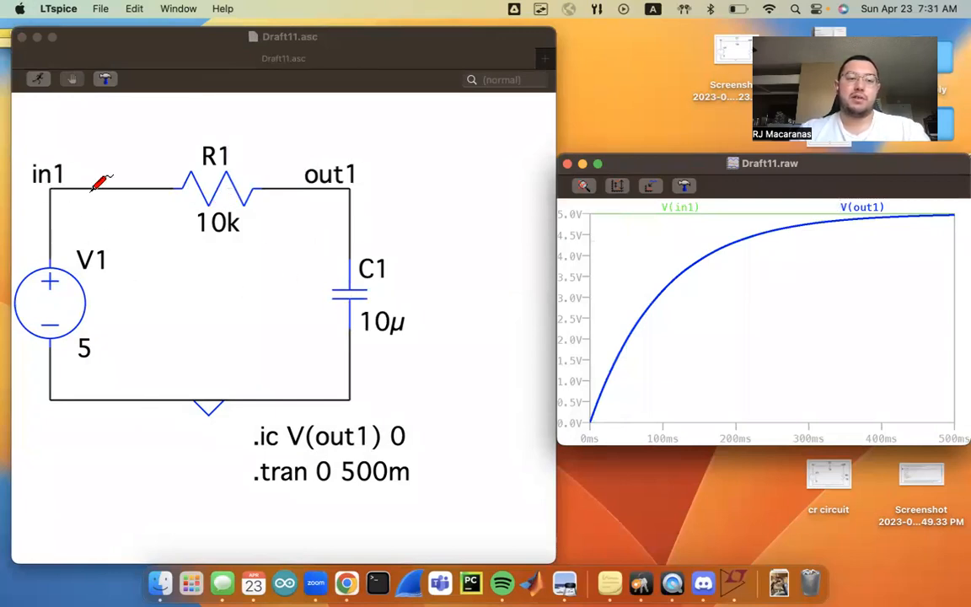
mouse_move(54, 261)
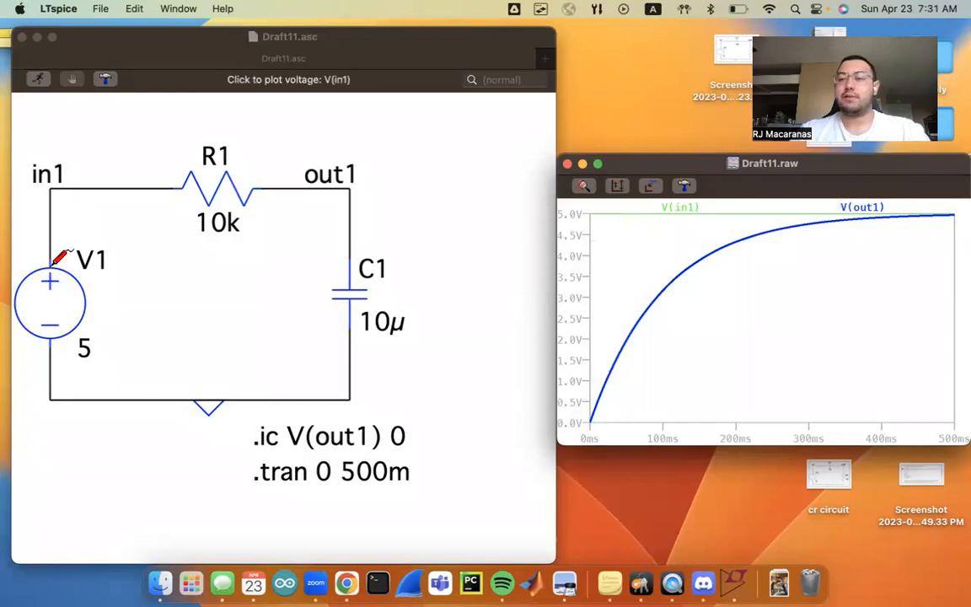
mouse_move(64, 236)
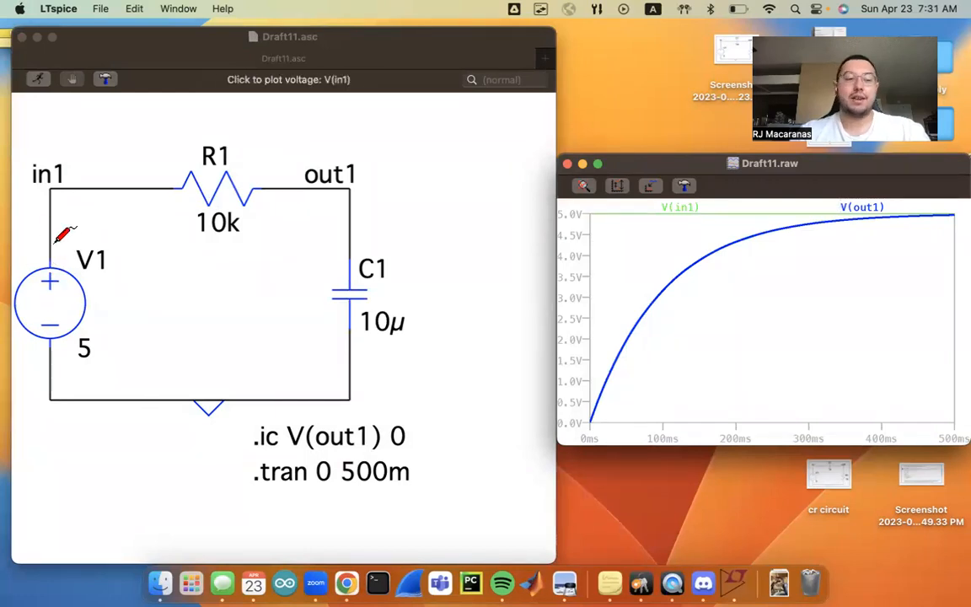
mouse_move(320, 249)
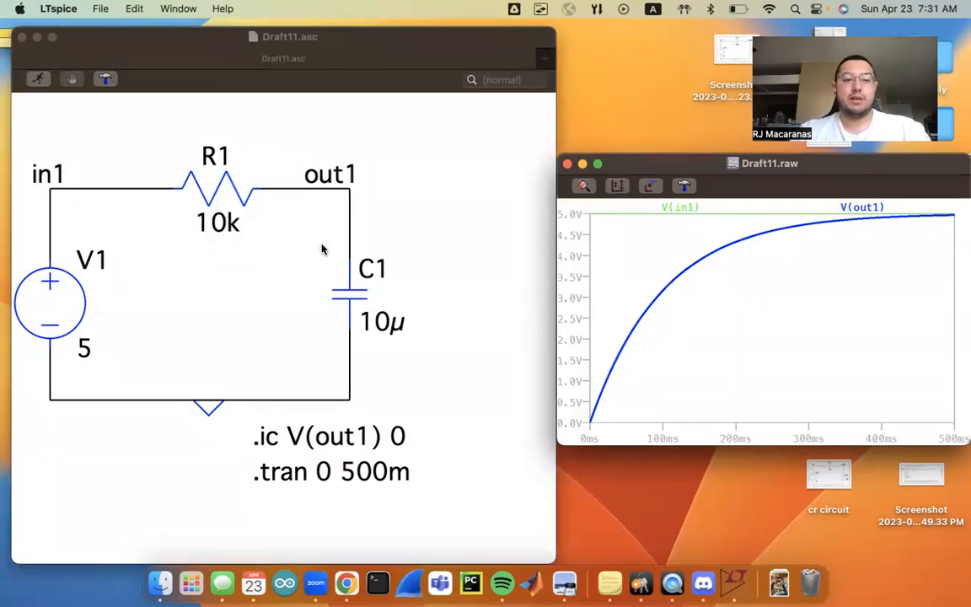
mouse_move(320, 248)
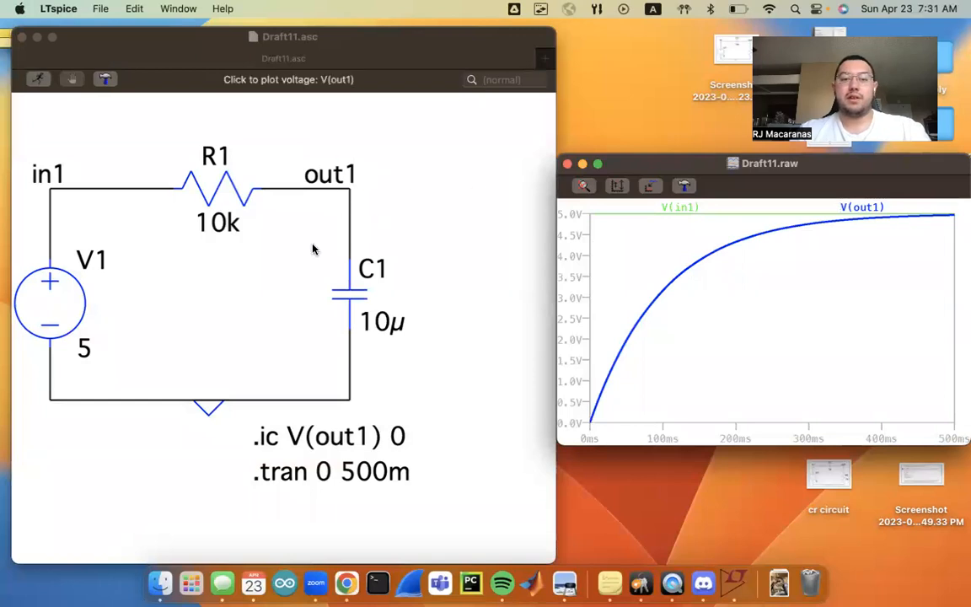